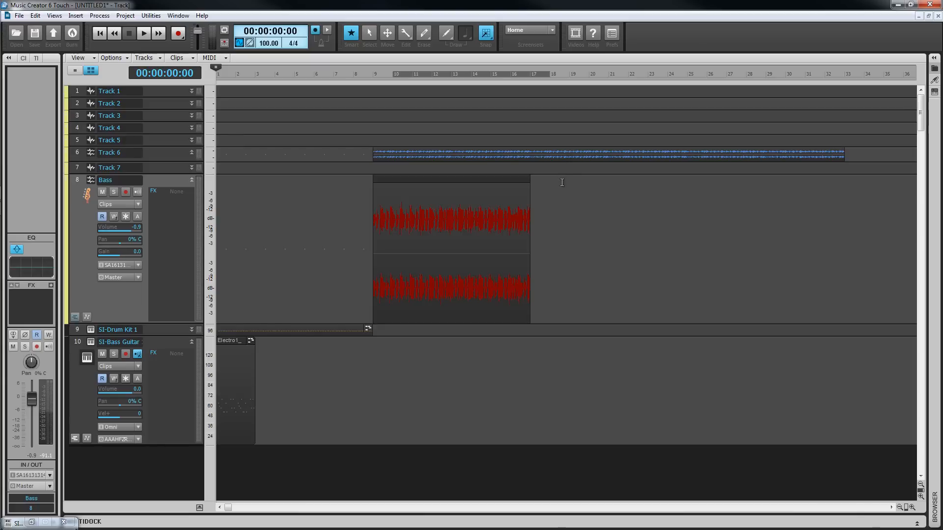
mouse_move(483, 175)
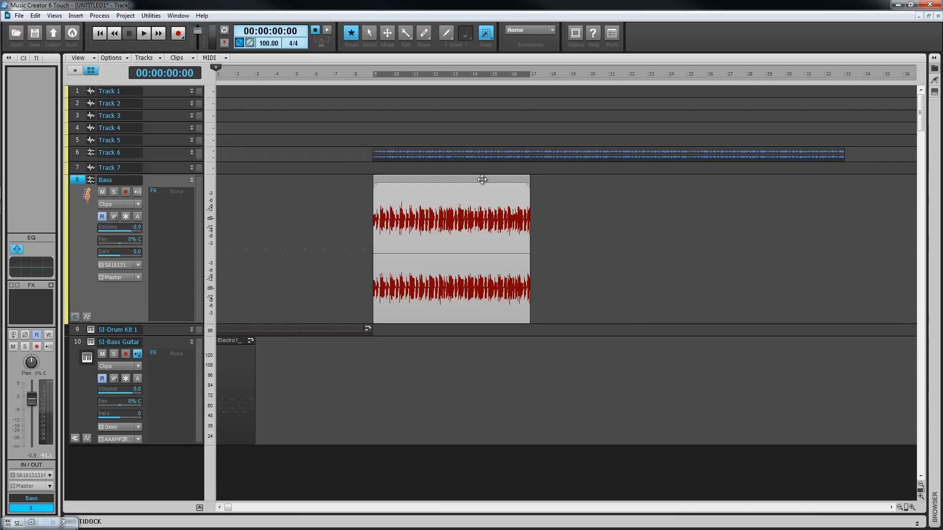
mouse_move(422, 275)
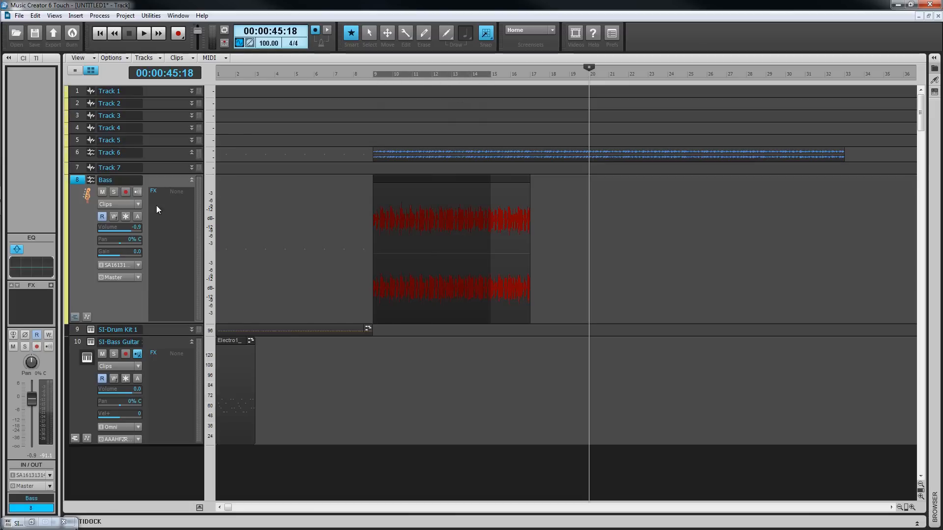
mouse_move(86, 157)
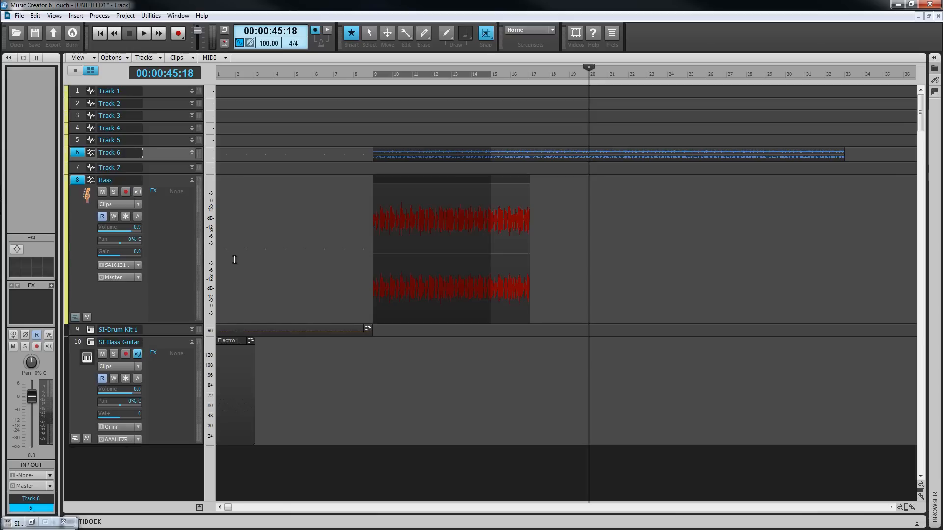
mouse_move(352, 371)
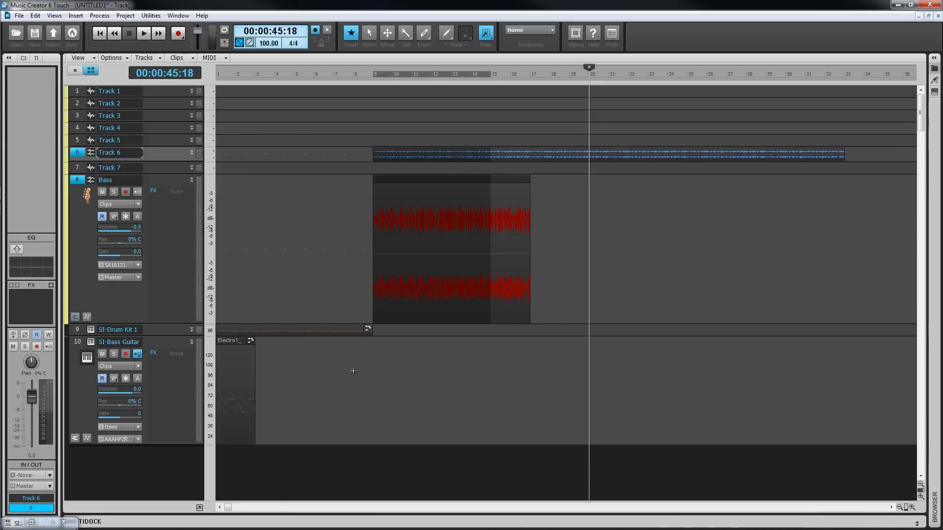
Select the Bass clip, the Track 6 clip, then the Bass clip again.
left_click_drag(354, 315, 543, 372)
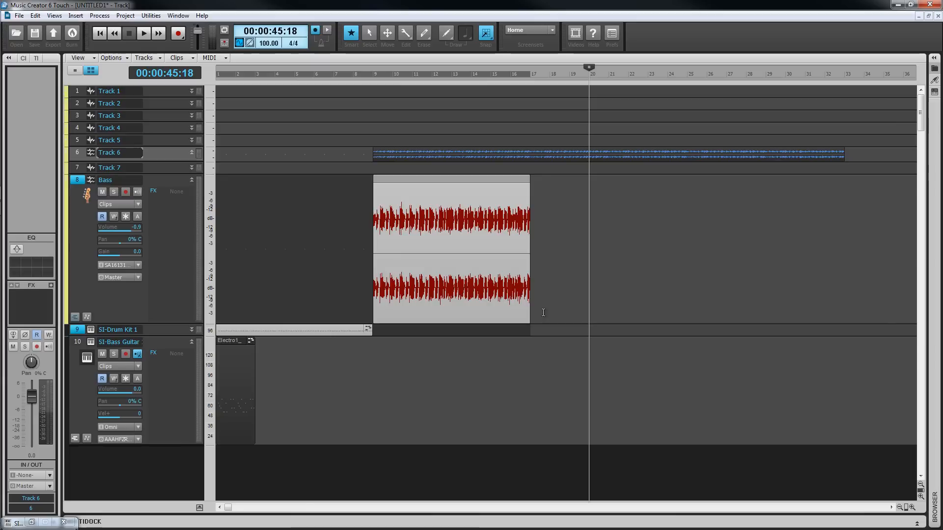
mouse_move(558, 234)
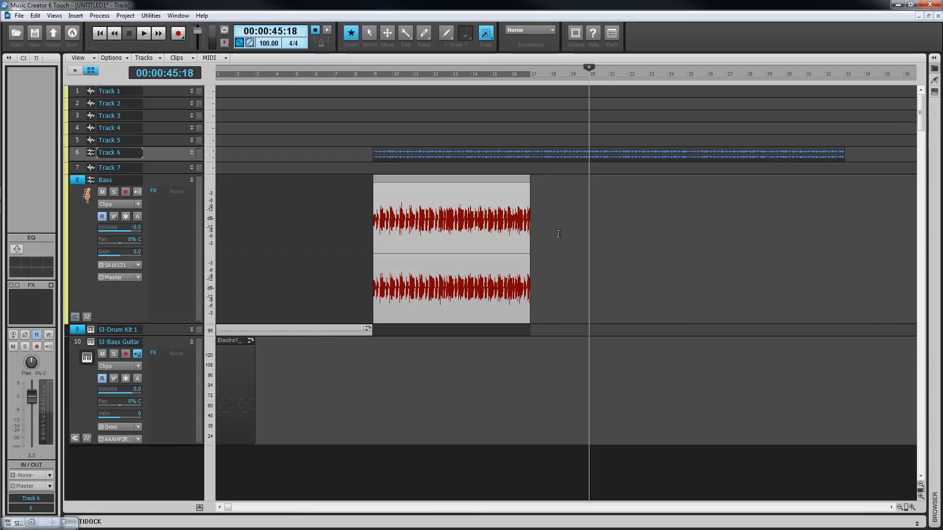
left_click(110, 152)
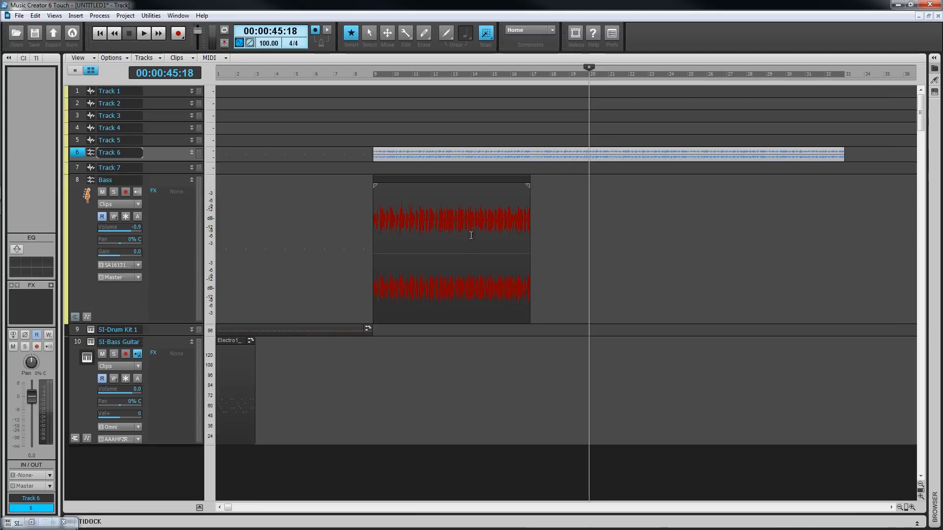
left_click(450, 237)
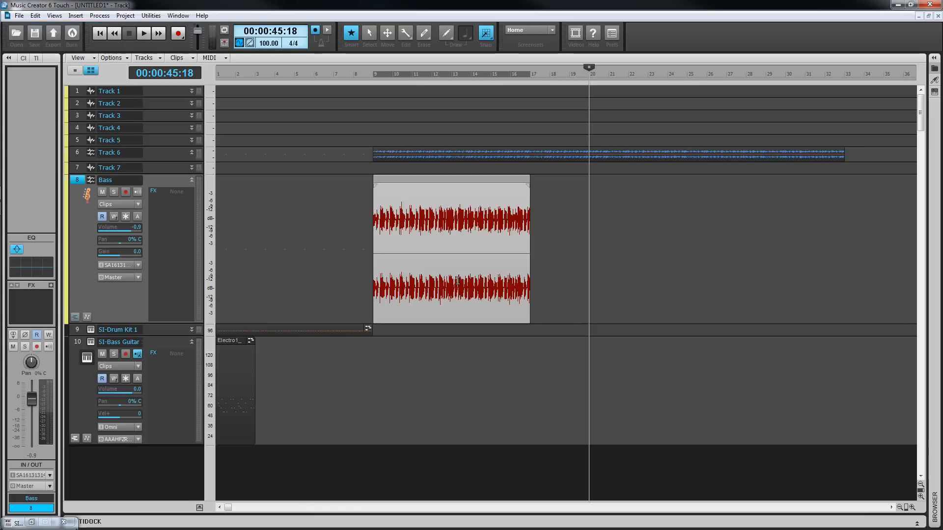
mouse_move(480, 272)
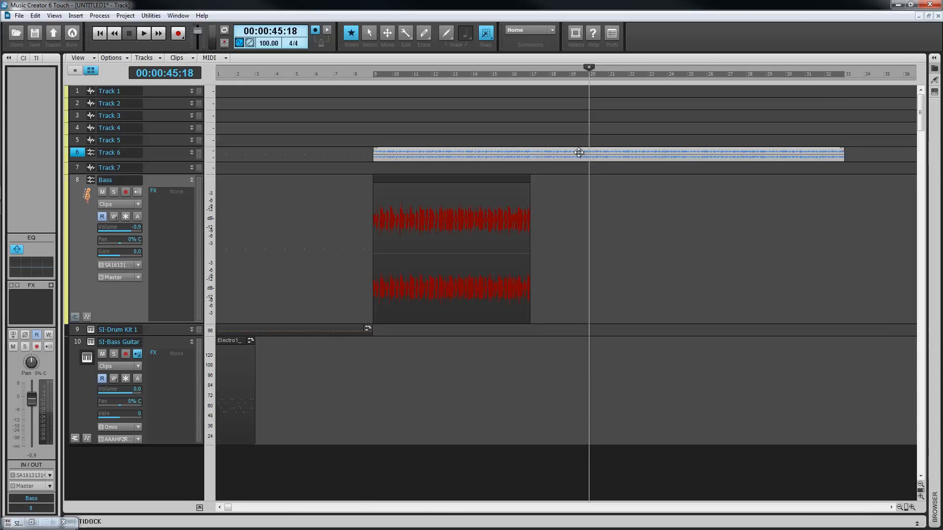
Switch the Erase tool's editing mode to Mute for muting clips.
left_click(423, 33)
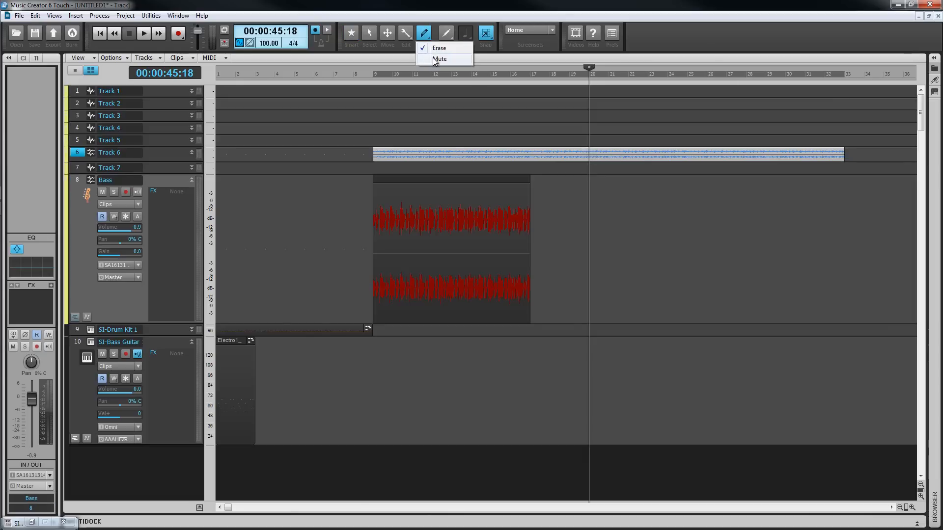
left_click(437, 47)
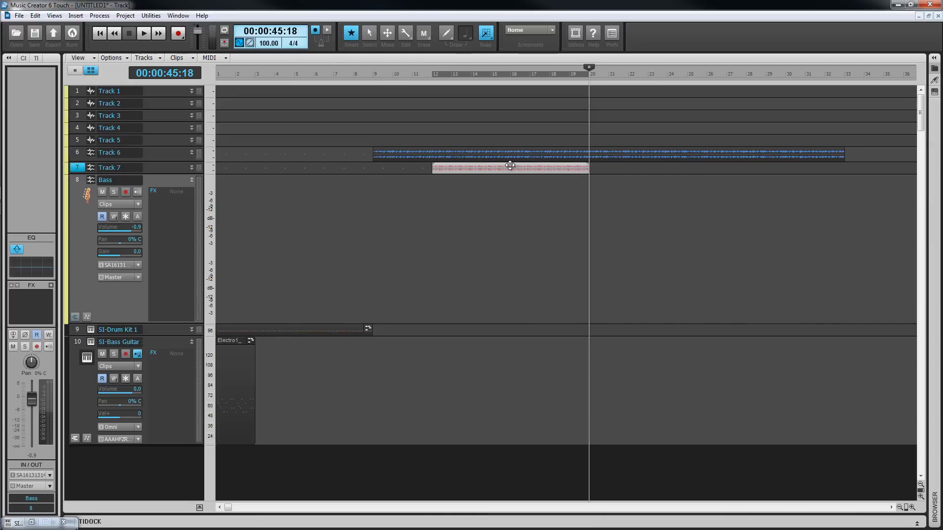
key("shift")
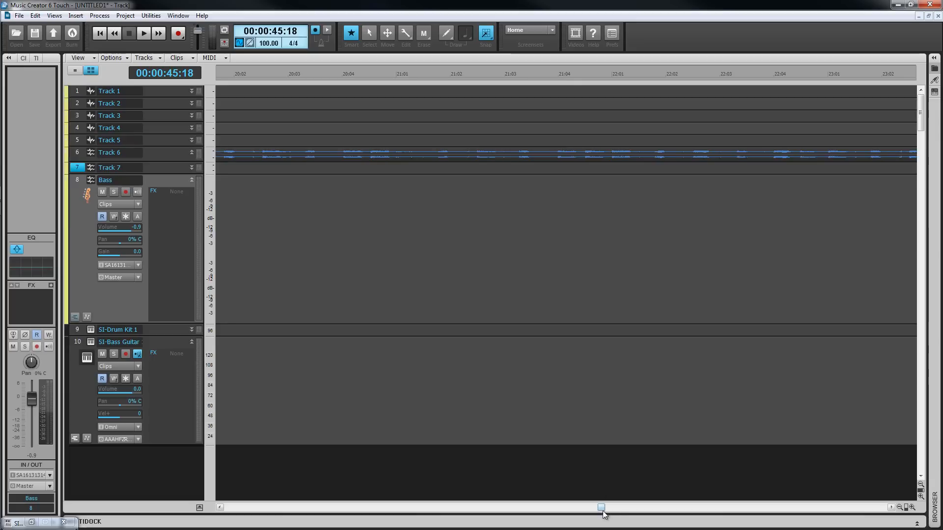
Scroll the timeline and toggle Left Click Locks Scroll in the Track View click behaviour options.
left_click_drag(601, 507, 538, 507)
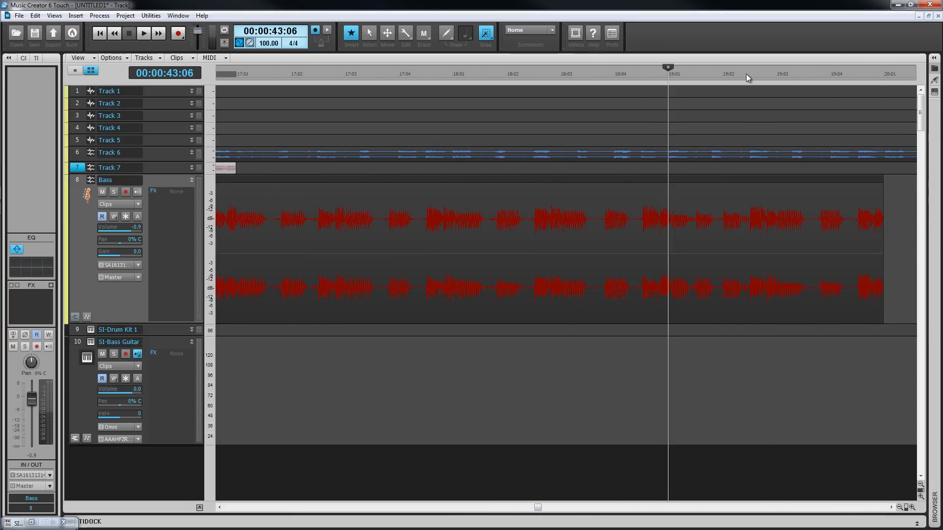
mouse_move(701, 186)
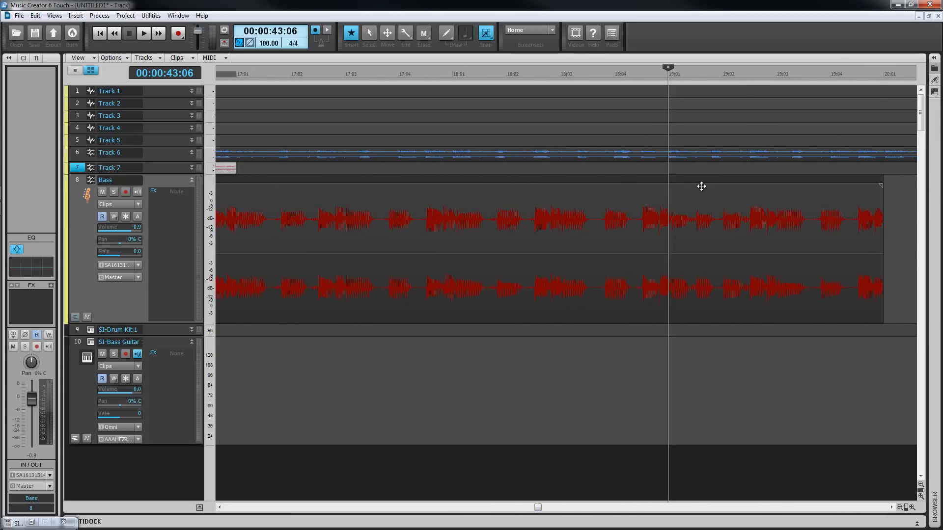
left_click(144, 33)
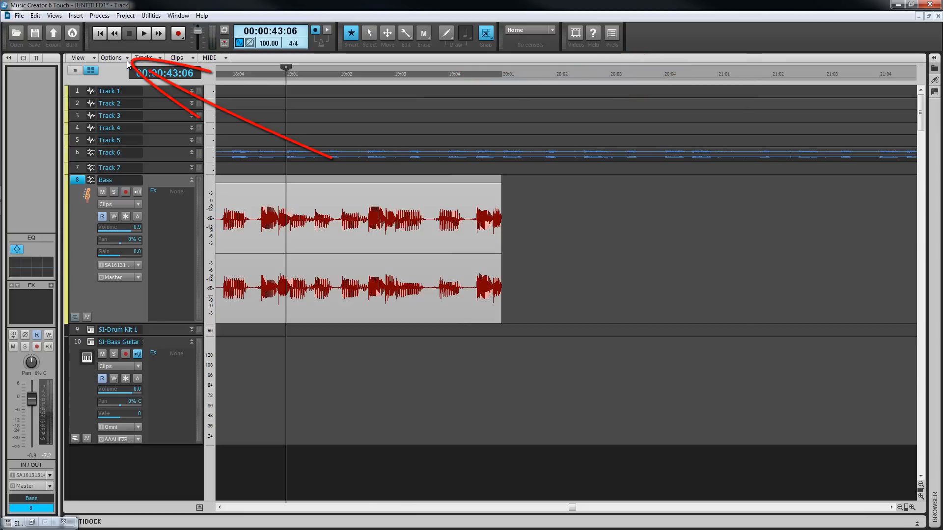
left_click(112, 57)
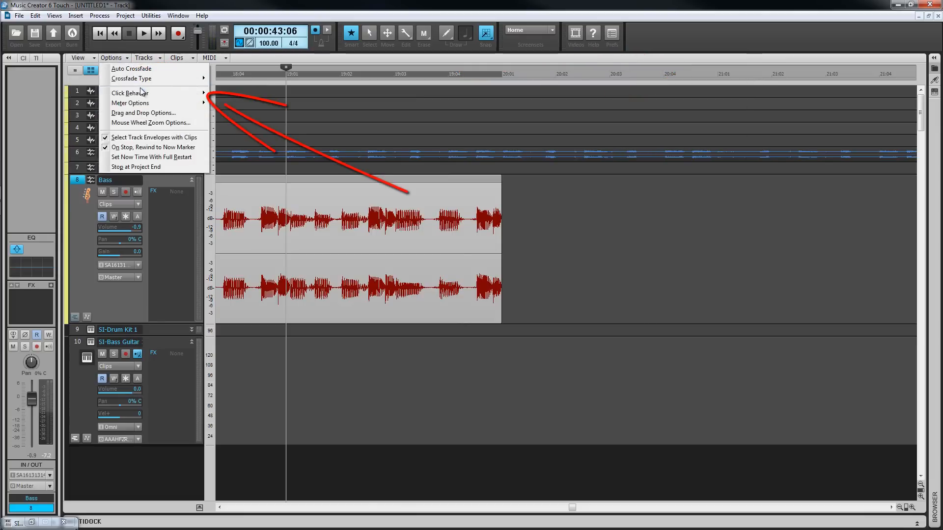
mouse_move(130, 92)
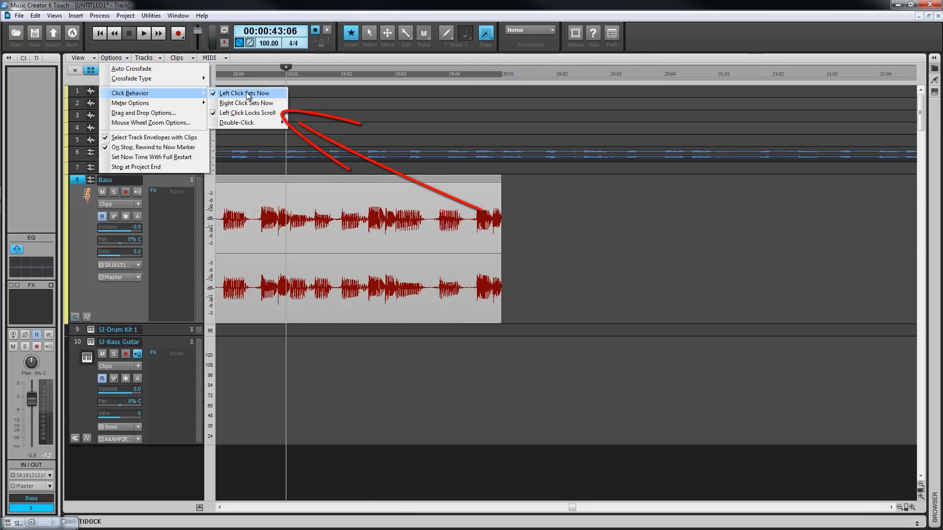
mouse_move(255, 114)
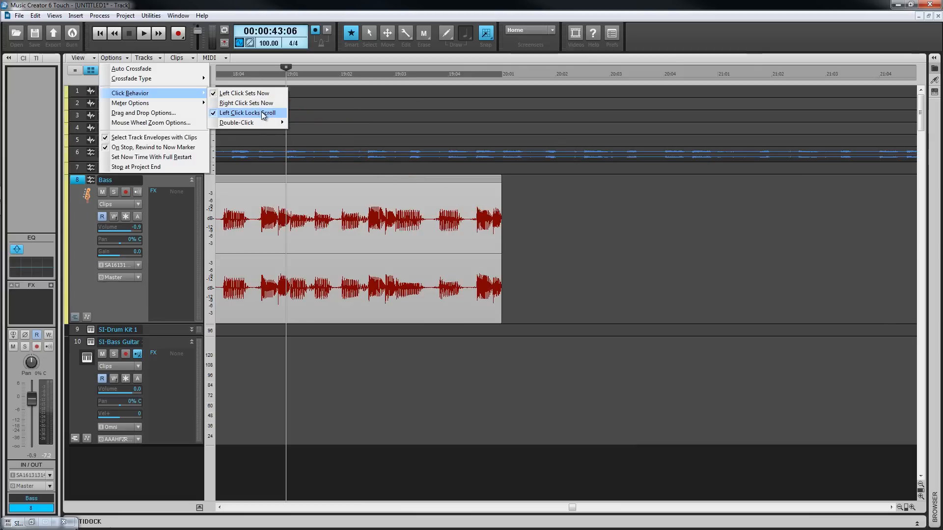
left_click(485, 33)
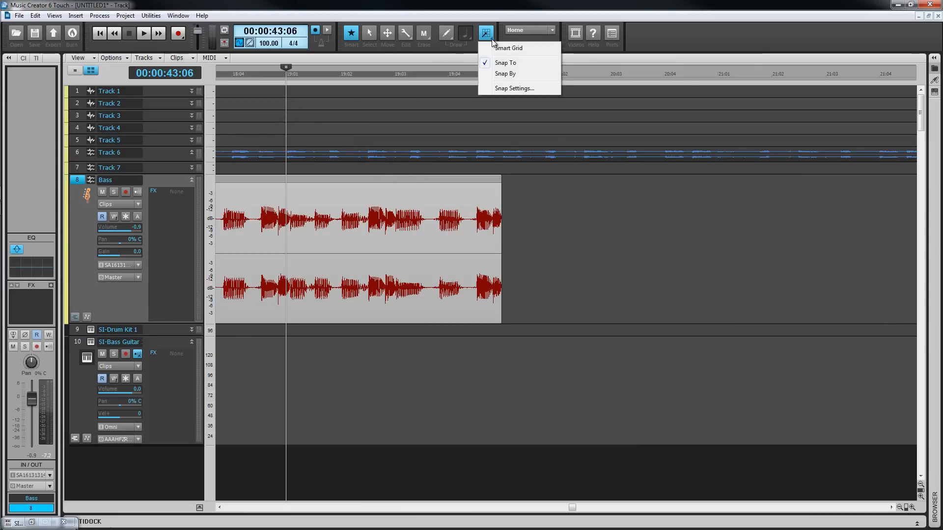
With 1/4 snap, split the Bass clip at beats and the Track 6 clip at the Now Time.
left_click(515, 88)
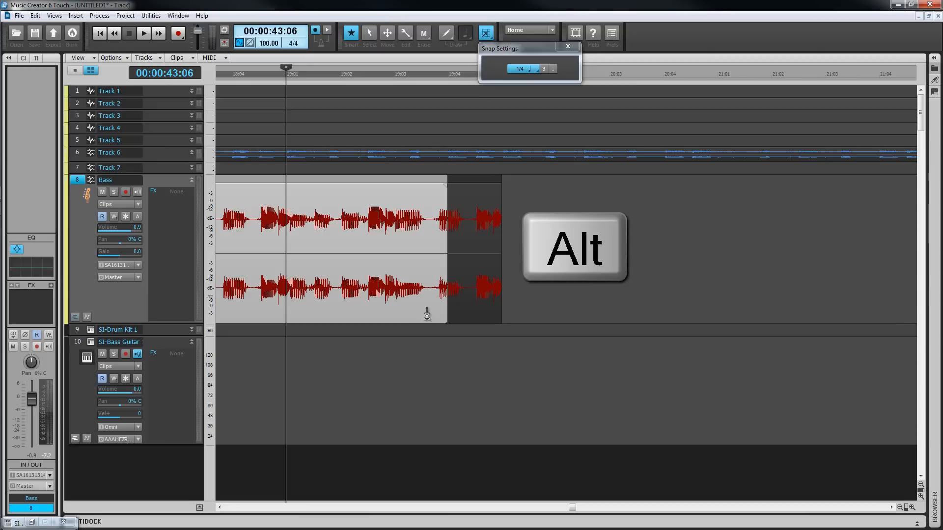
key("alt")
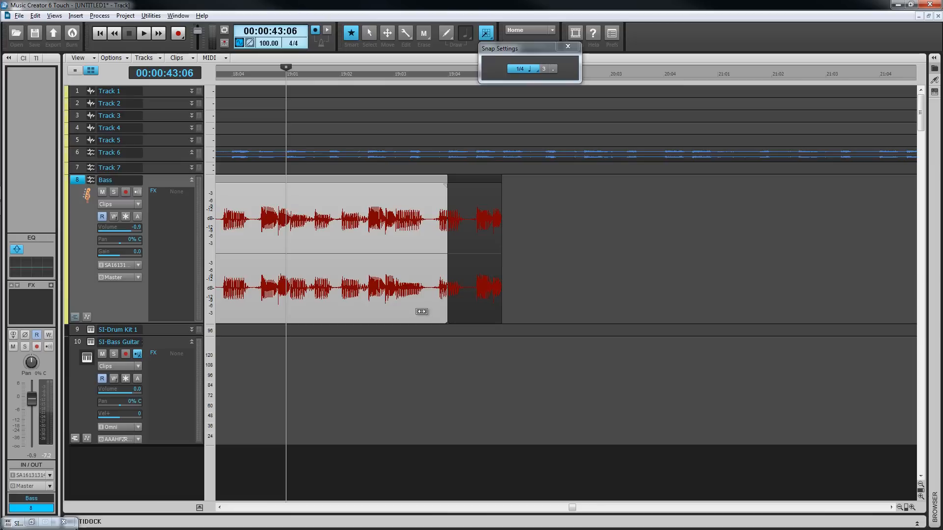
key("alt")
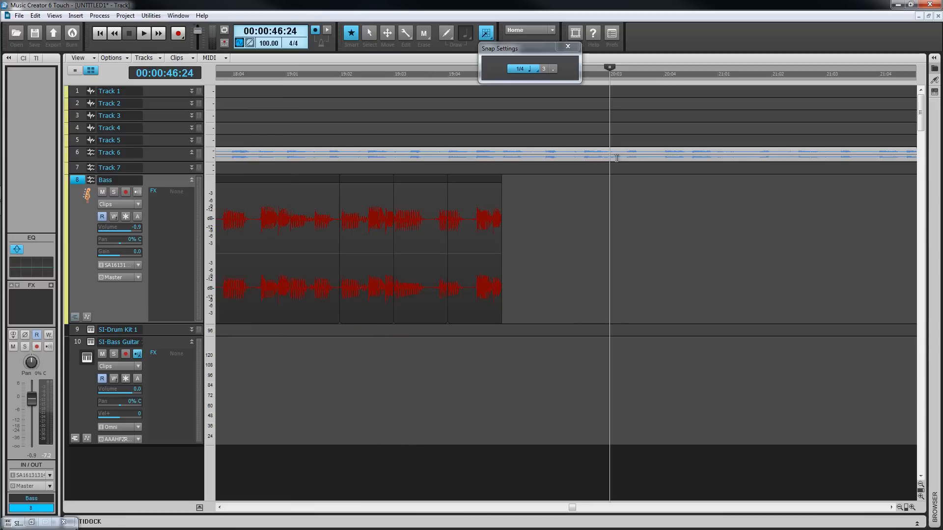
key("s")
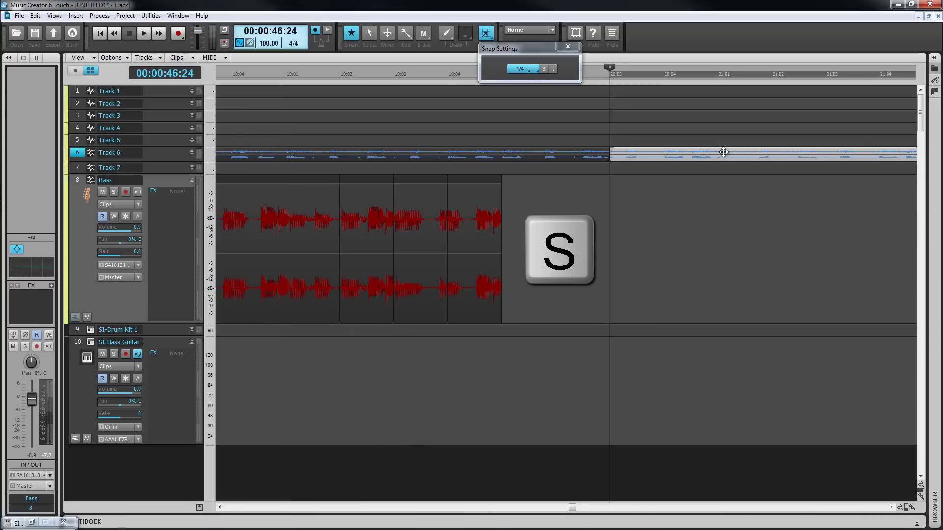
Bring up the Split Clips settings for the Track 6 clip and cancel without splitting.
right_click(723, 152)
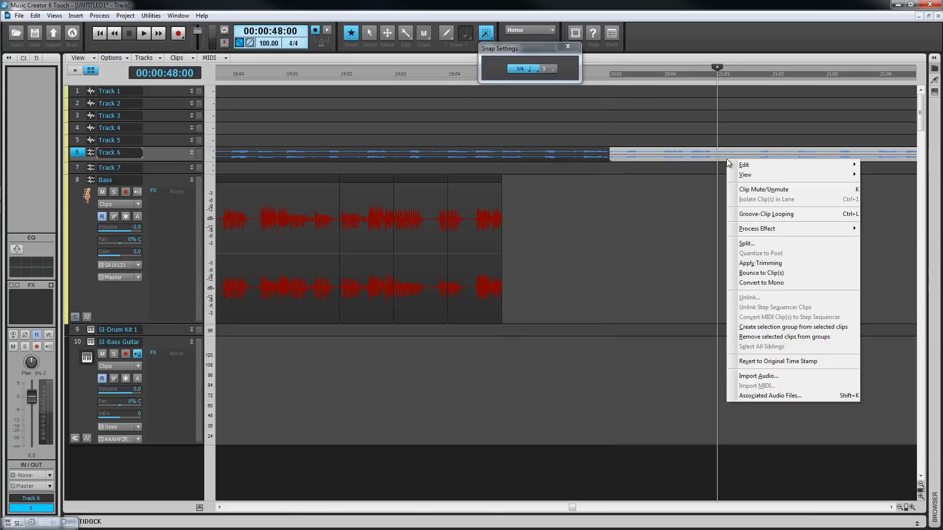
left_click(746, 244)
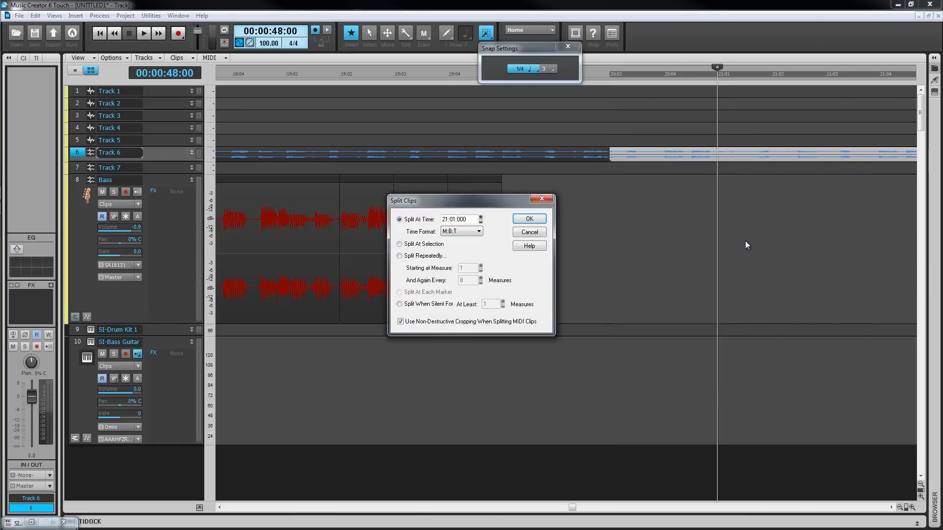
mouse_move(529, 232)
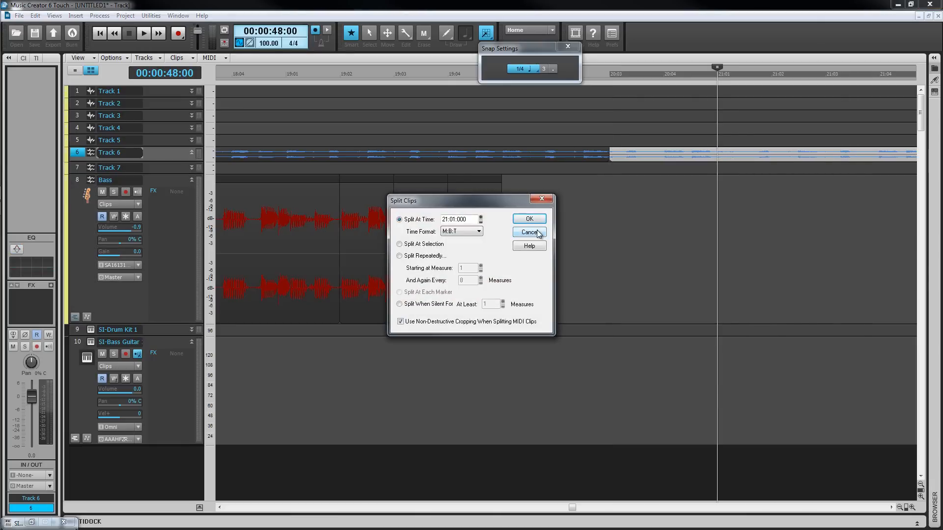
left_click(528, 232)
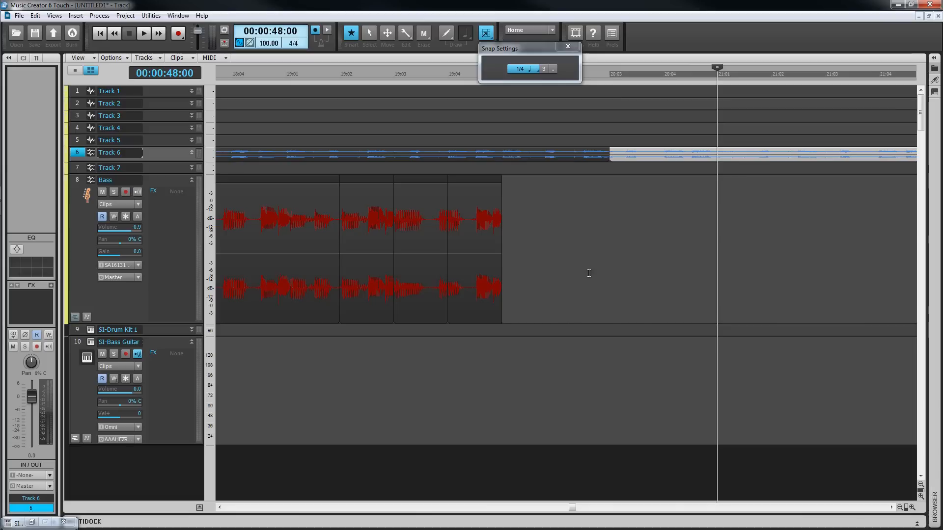
Bounce the selected Bass clips into a single clip via Bounce to Clip(s).
left_click_drag(571, 142, 631, 160)
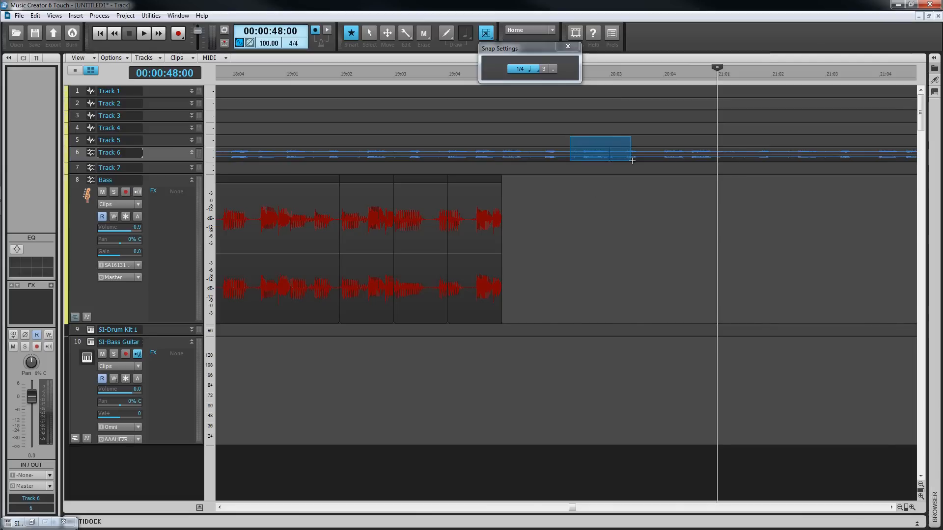
right_click(632, 158)
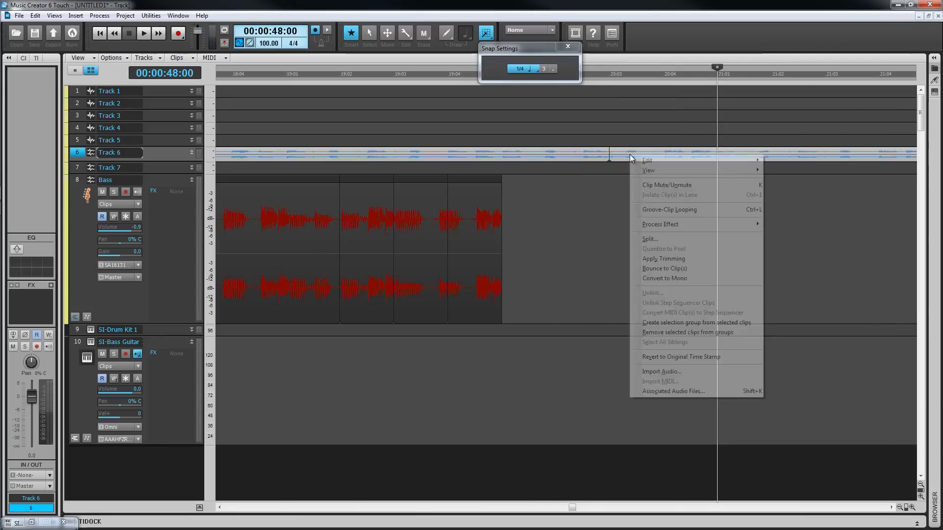
mouse_move(670, 268)
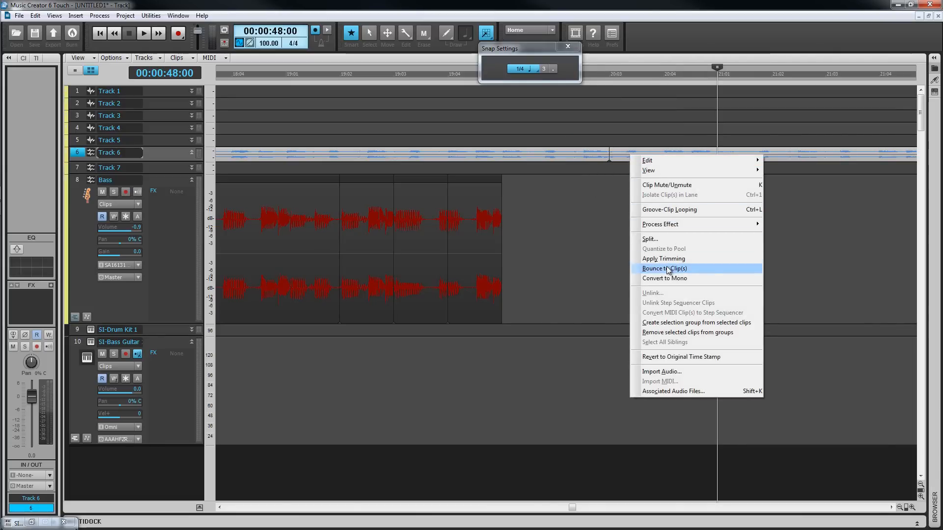
left_click(664, 268)
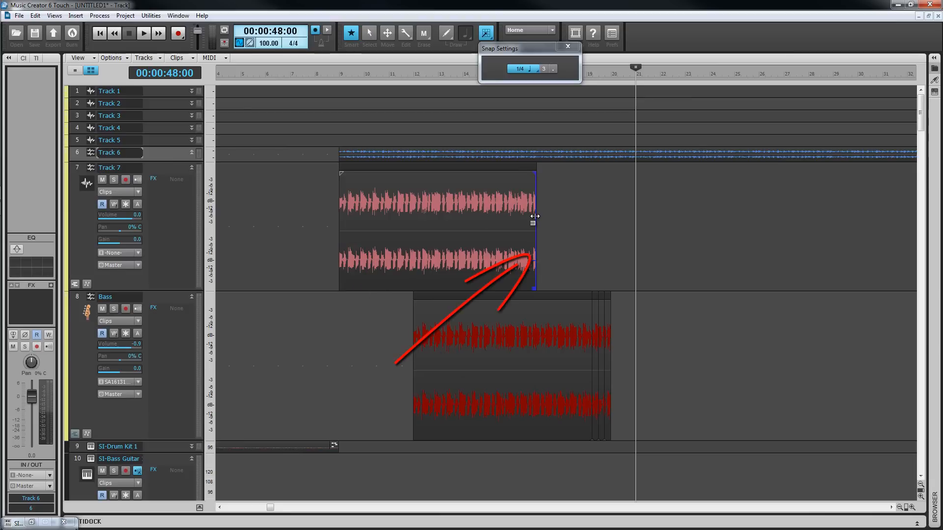
Trim and re-extend the Track 7 clip's end by dragging, leaving it ending around bar 14.
left_click_drag(534, 221, 439, 221)
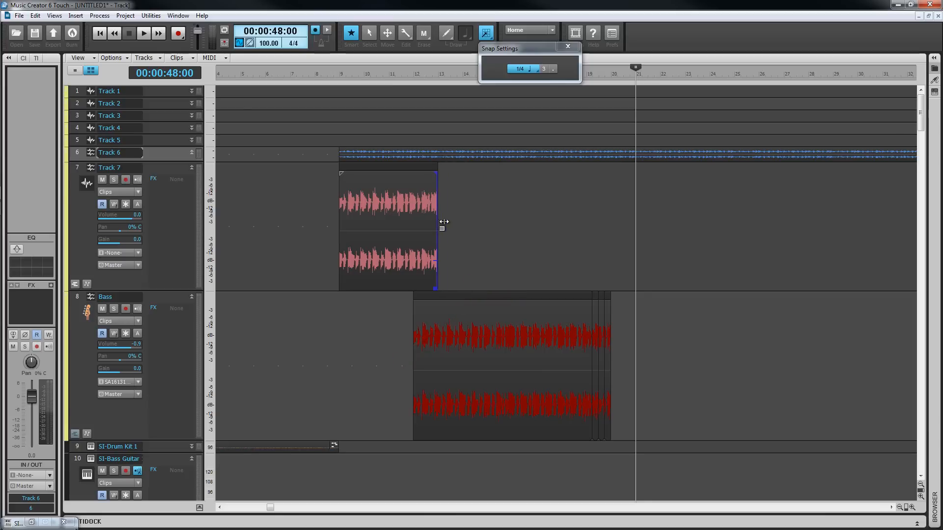
left_click_drag(439, 221, 546, 221)
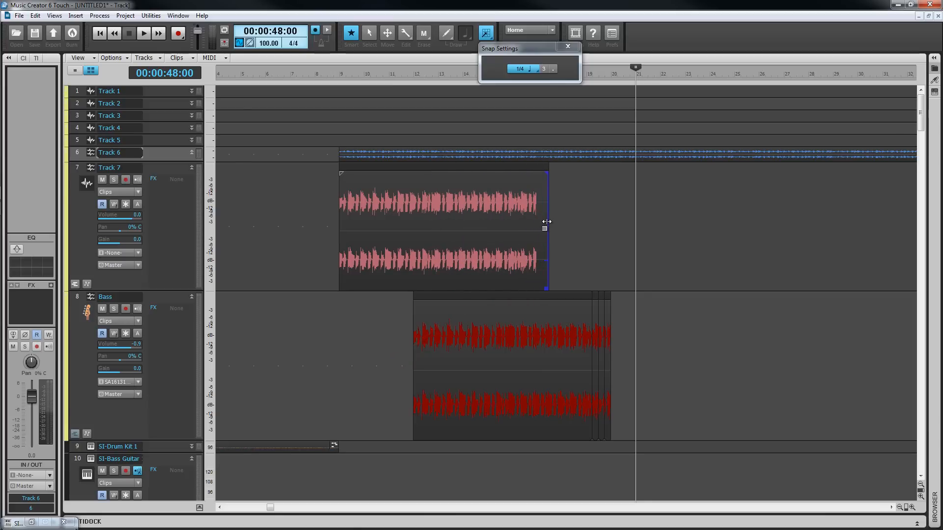
left_click_drag(543, 223, 591, 223)
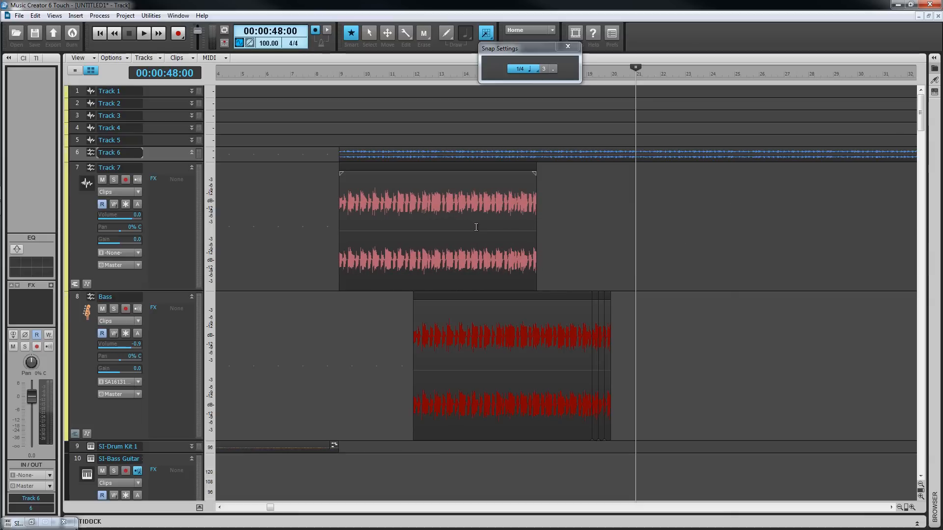
mouse_move(537, 224)
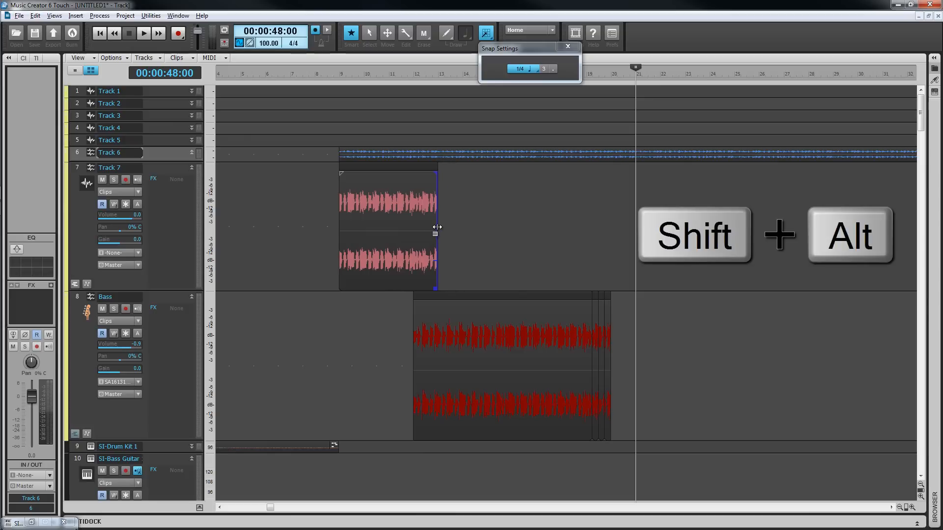
left_click_drag(438, 227, 528, 227)
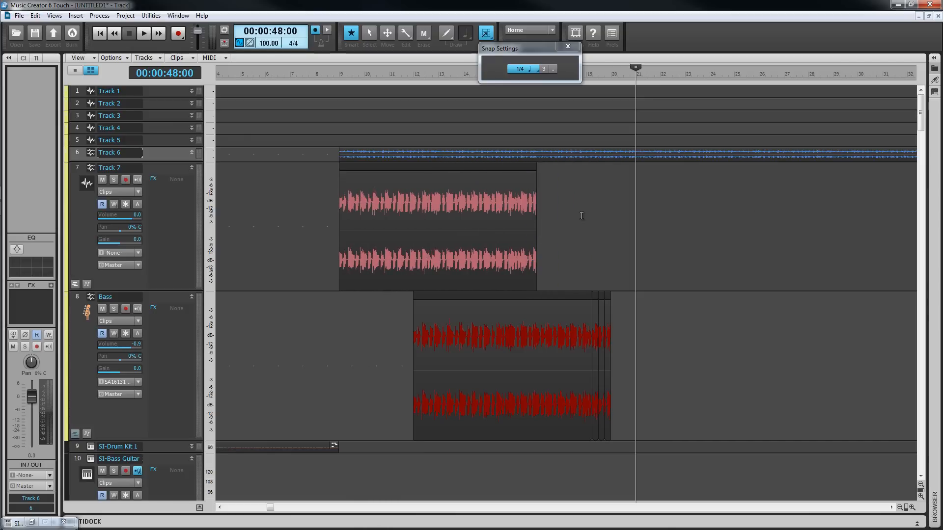
mouse_move(546, 228)
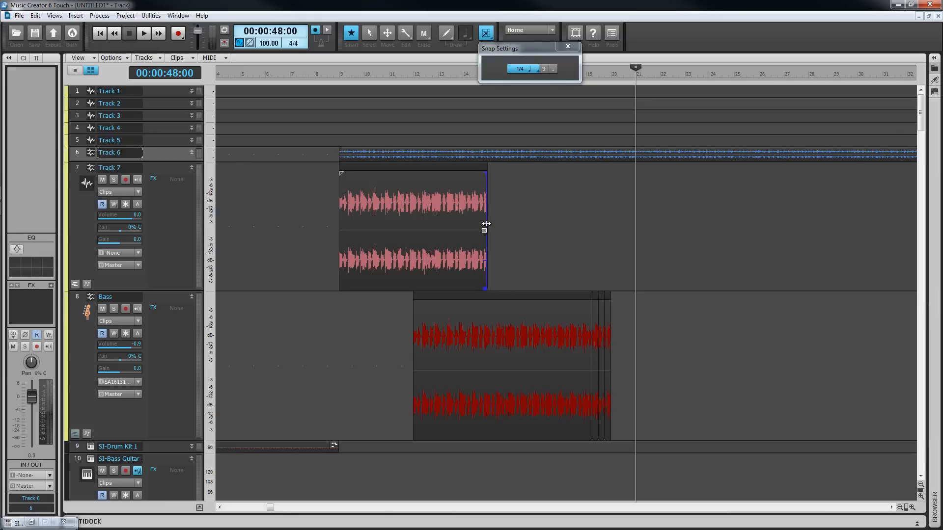
right_click(478, 224)
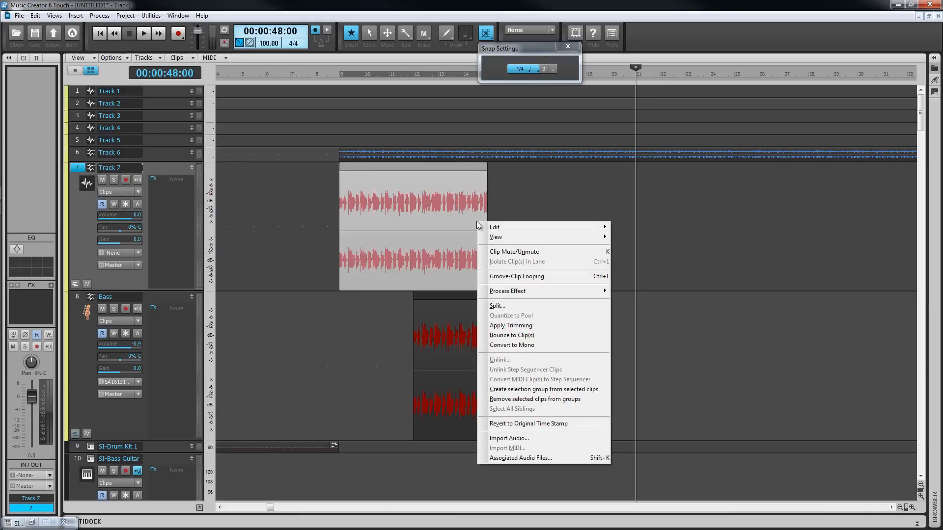
mouse_move(525, 325)
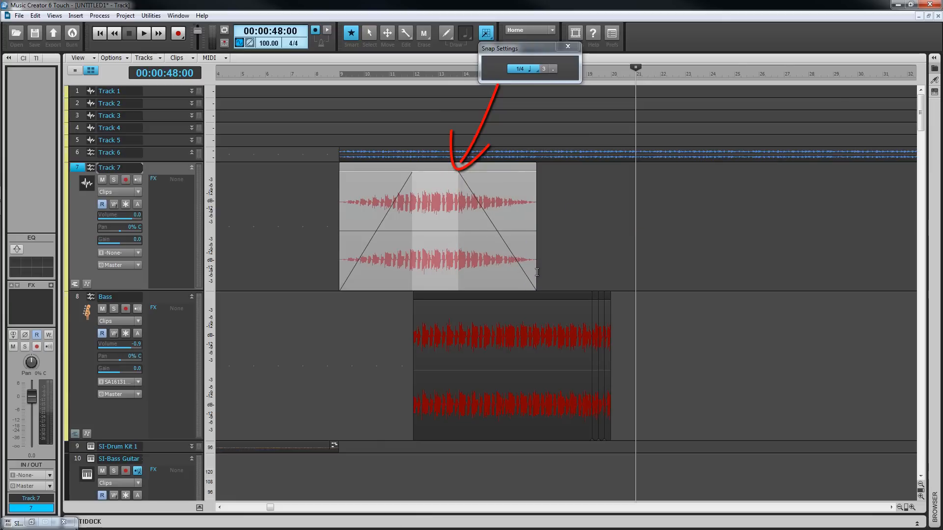
Shorten the faded Track 7 clip's end and extend it back out to bar 17.
left_click_drag(535, 273, 502, 274)
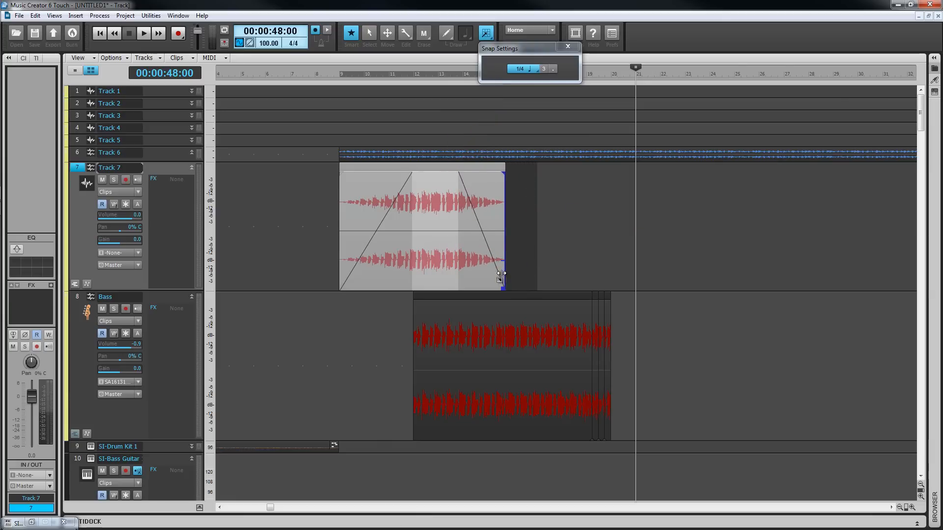
left_click_drag(502, 274, 535, 274)
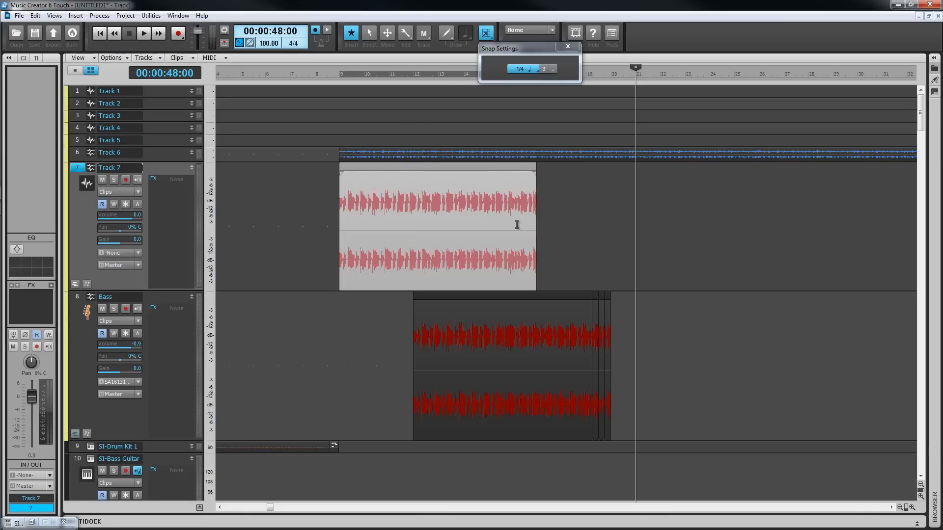
mouse_move(518, 232)
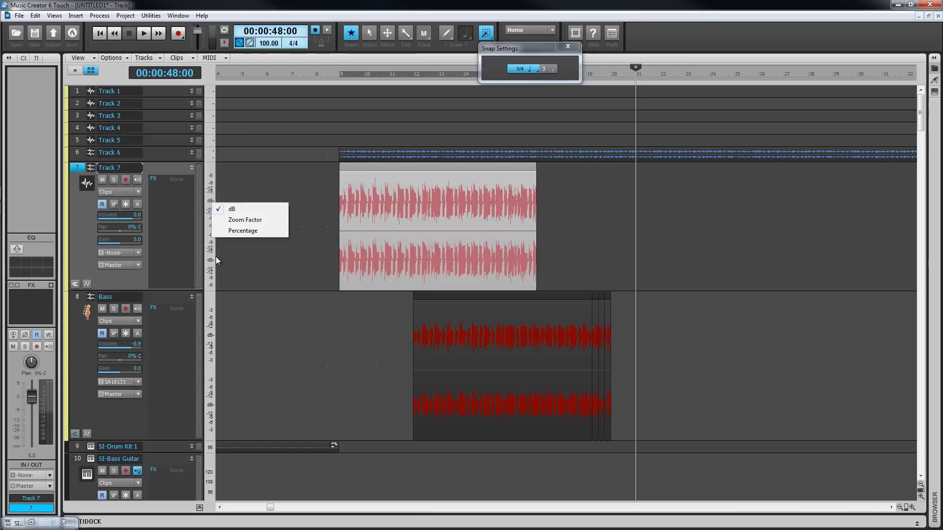
Keep the Track 7 waveform level ruler measured in dB.
left_click(290, 253)
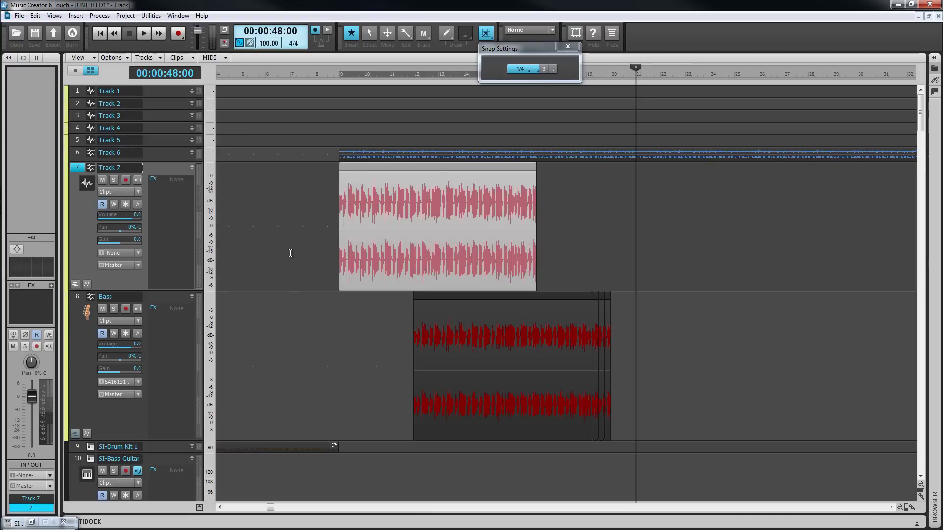
mouse_move(289, 254)
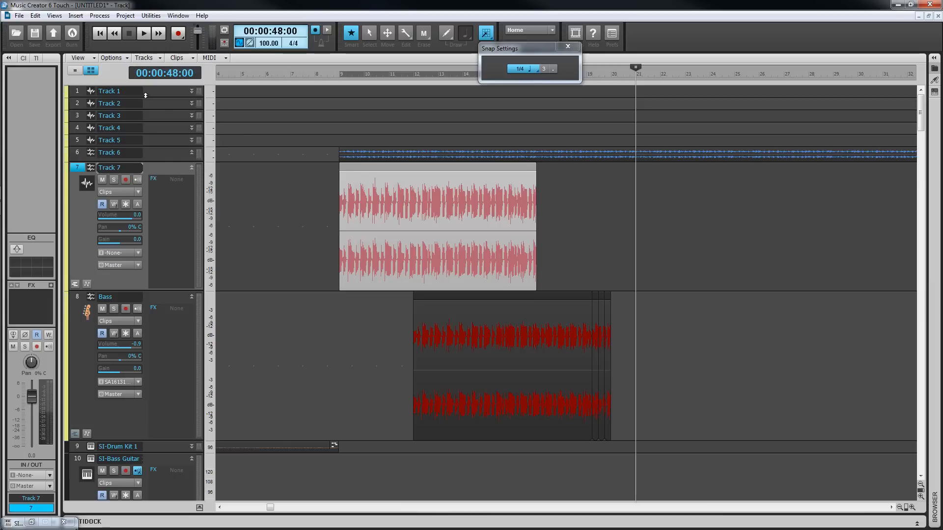
left_click(111, 57)
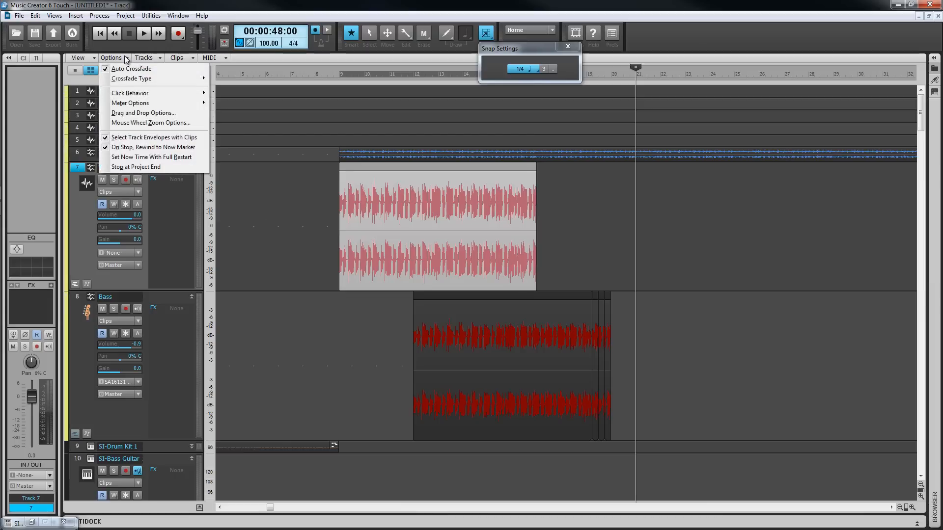
mouse_move(131, 78)
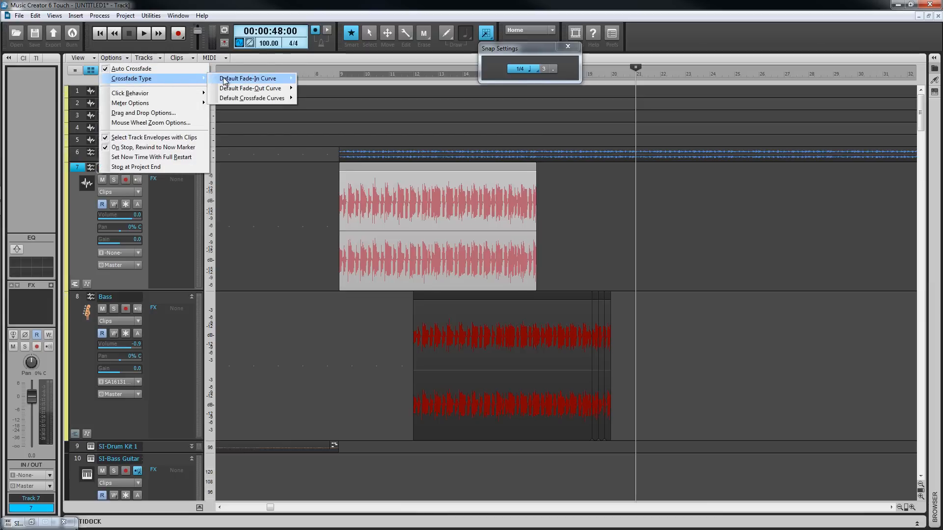
mouse_move(250, 89)
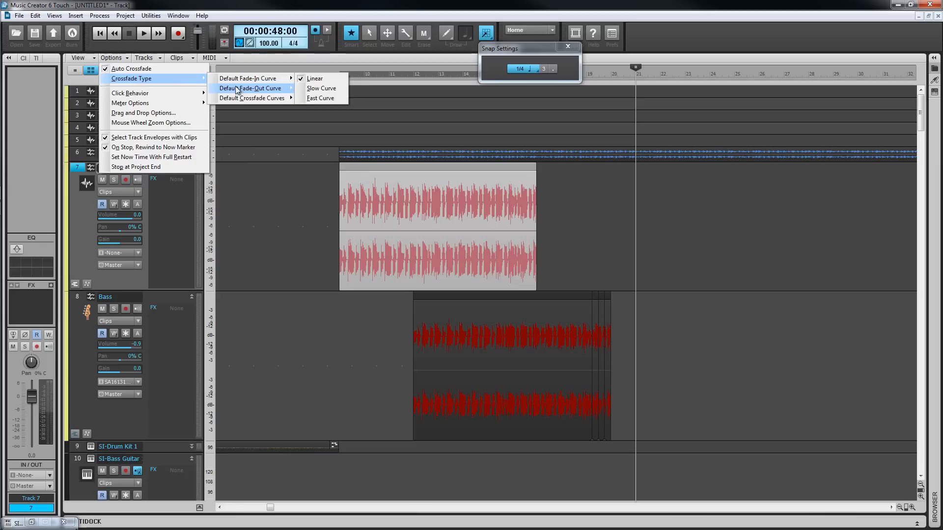
mouse_move(252, 97)
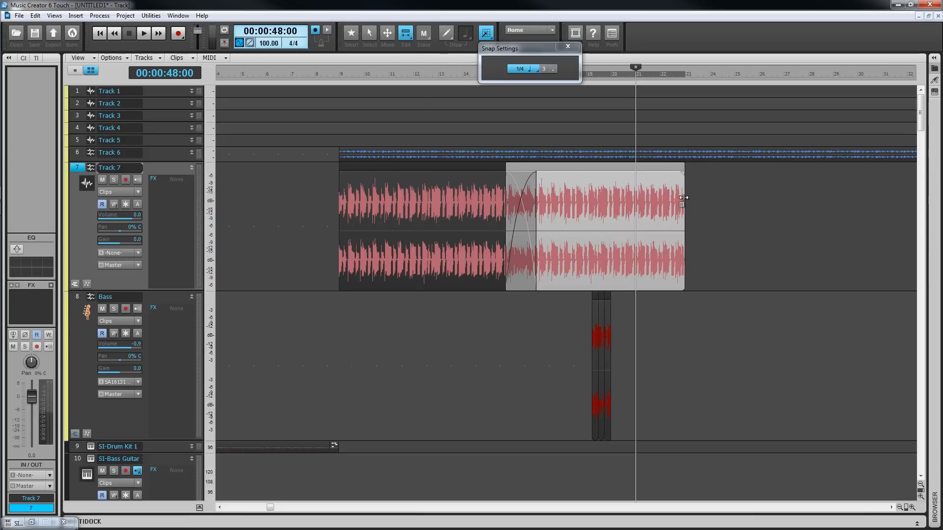
left_click_drag(682, 205, 646, 205)
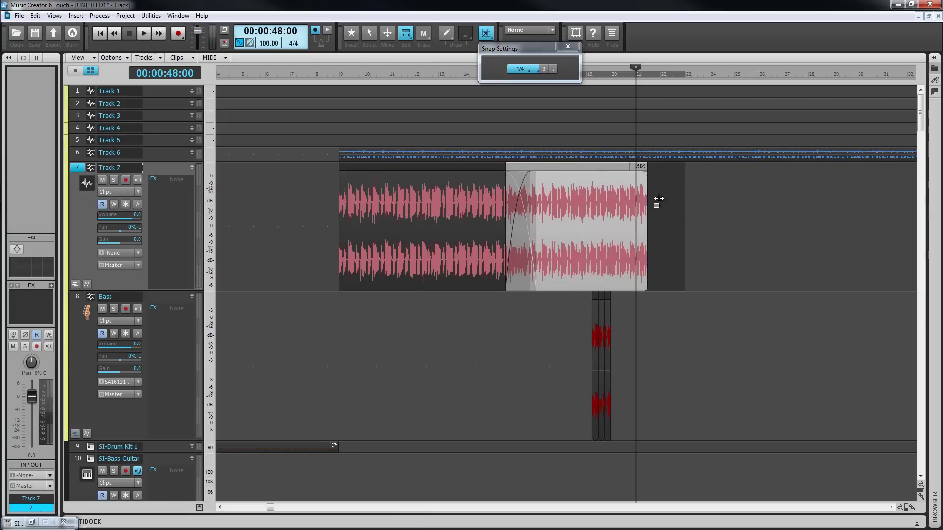
left_click_drag(657, 202, 776, 206)
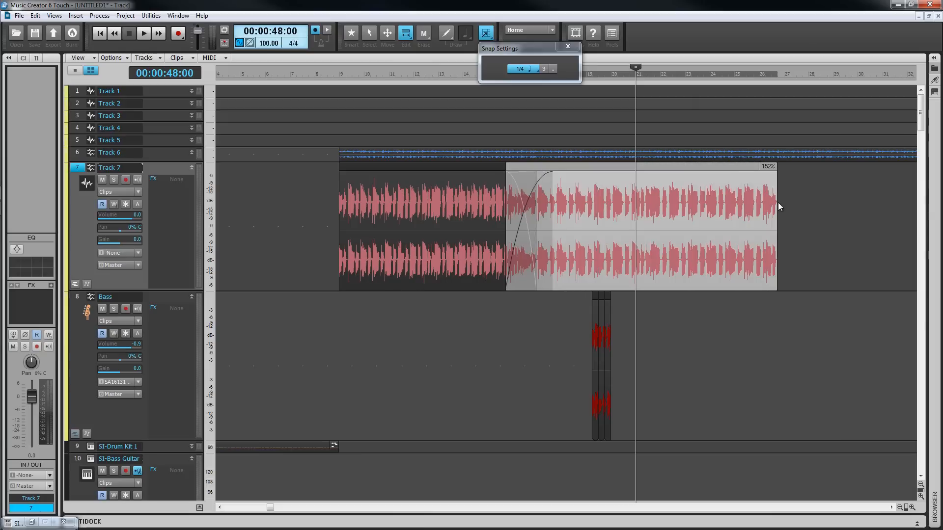
left_click_drag(775, 207, 676, 207)
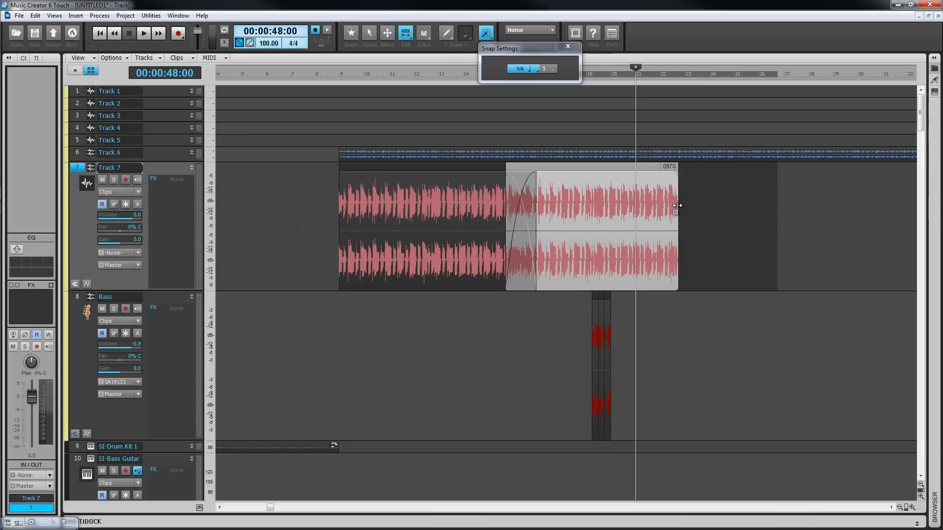
left_click_drag(676, 206, 683, 205)
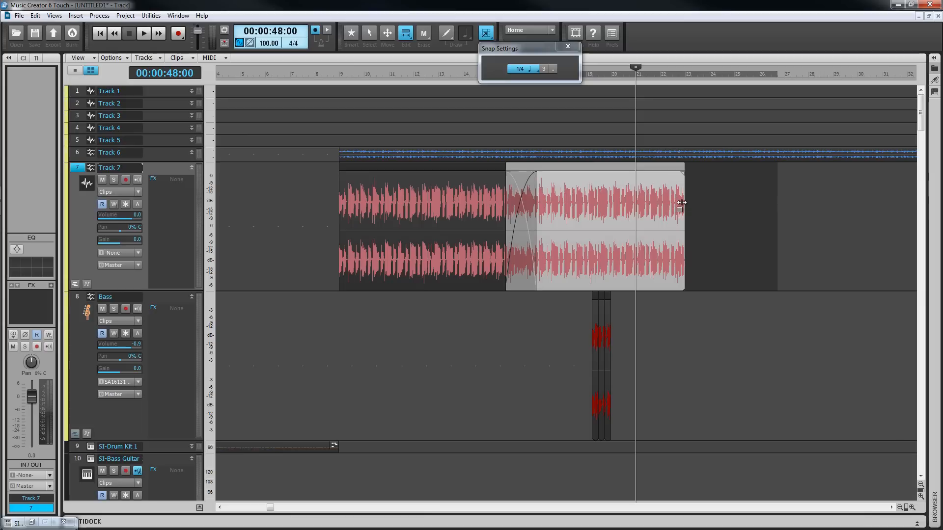
key("j")
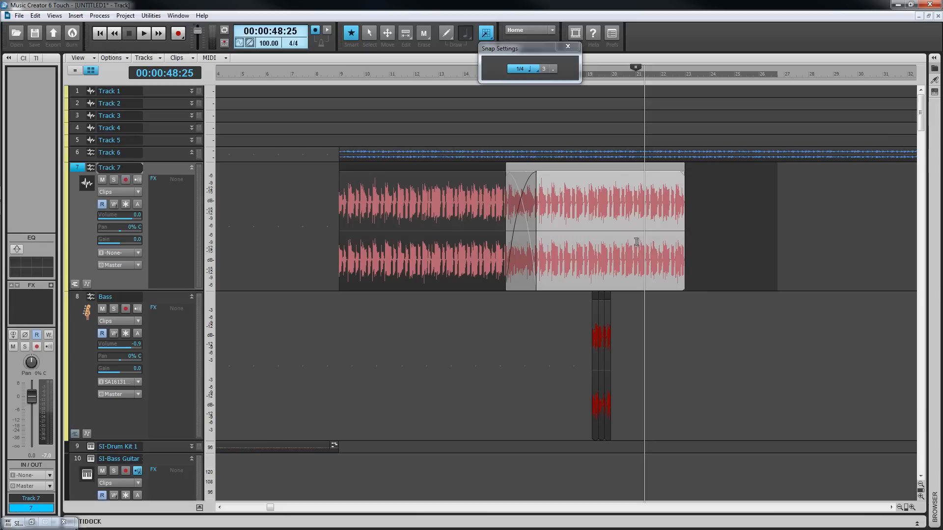
mouse_move(630, 237)
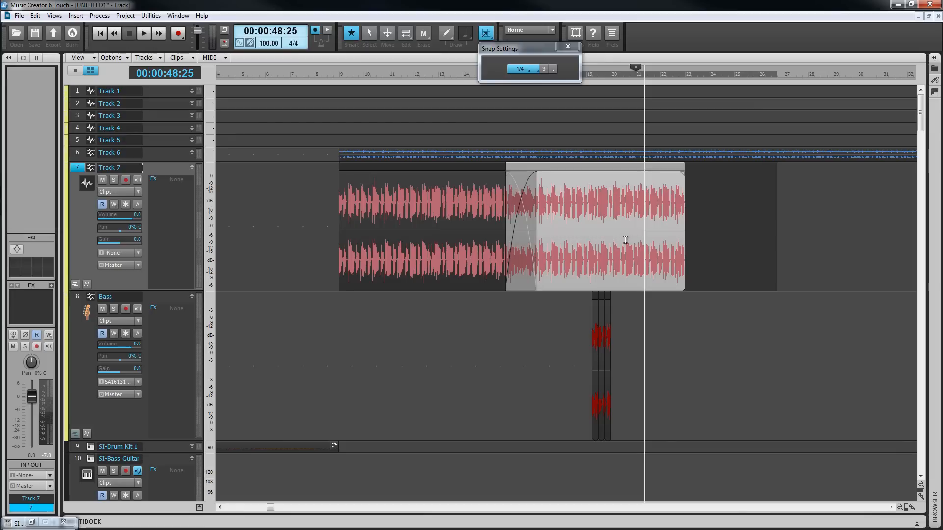
mouse_move(595, 167)
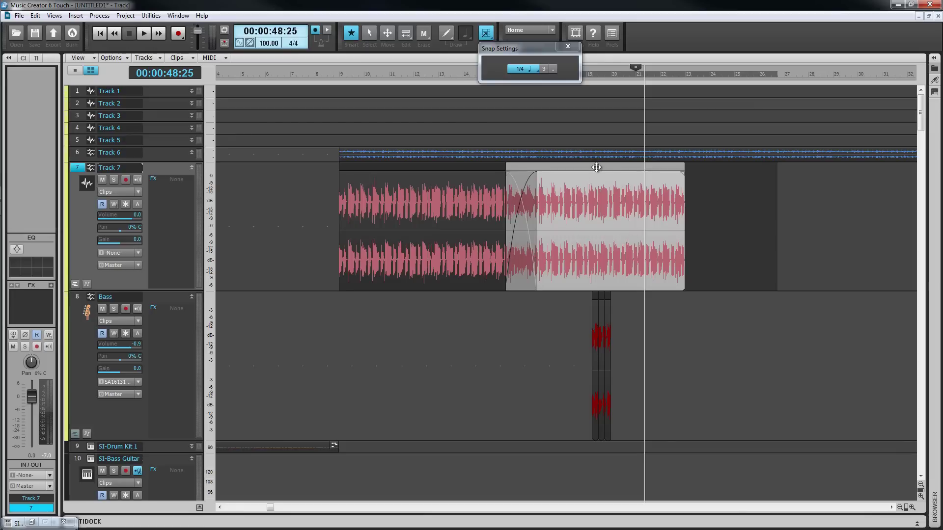
Copy the second Track 7 clip as Events in Tracks and make Bass the active track.
right_click(596, 167)
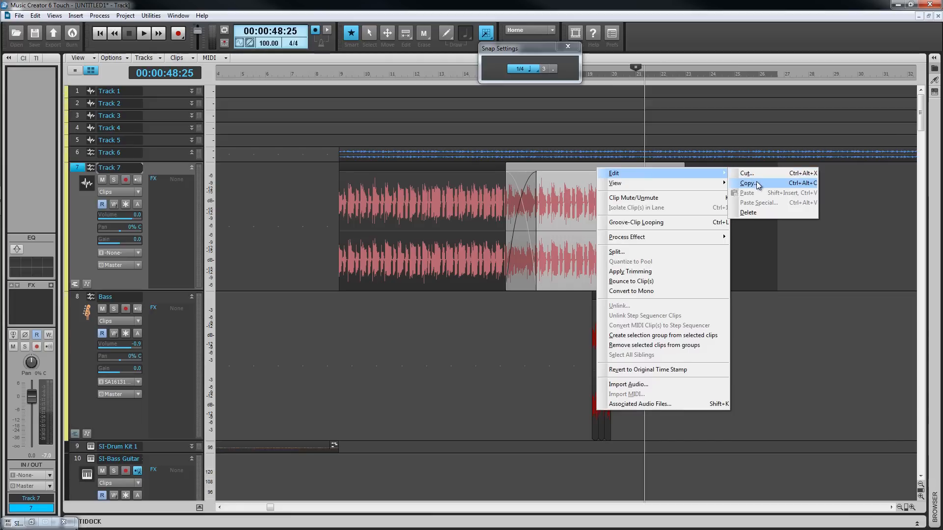
left_click(747, 183)
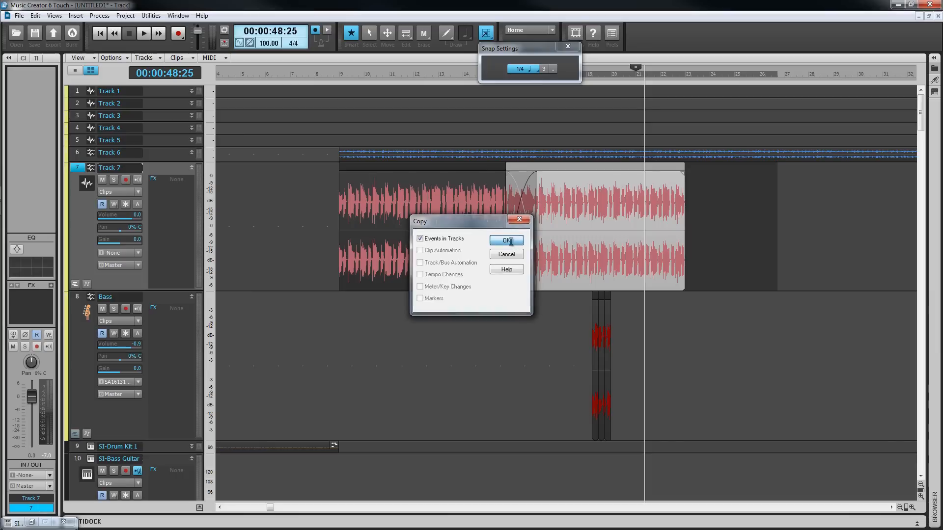
left_click(506, 239)
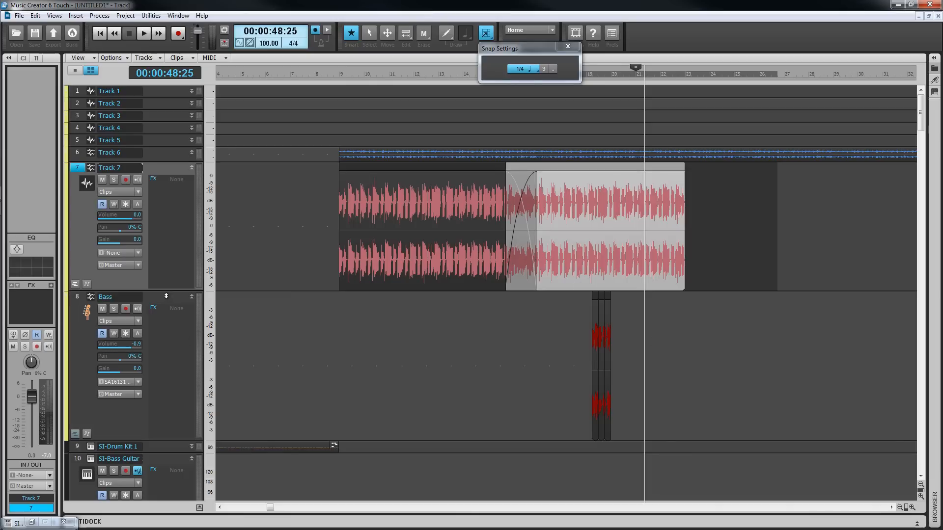
left_click(105, 297)
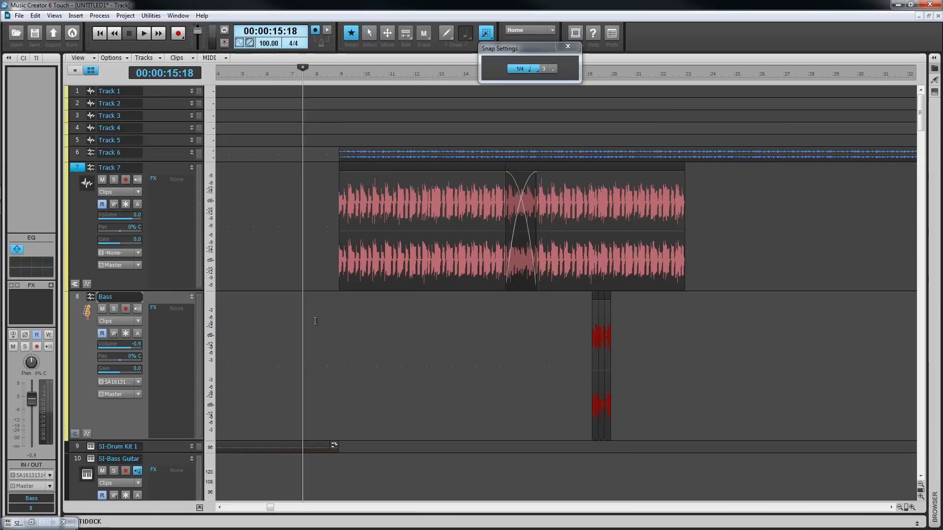
Paste the copied clip onto the Bass track at the Now time via Edit > Paste.
left_click(34, 15)
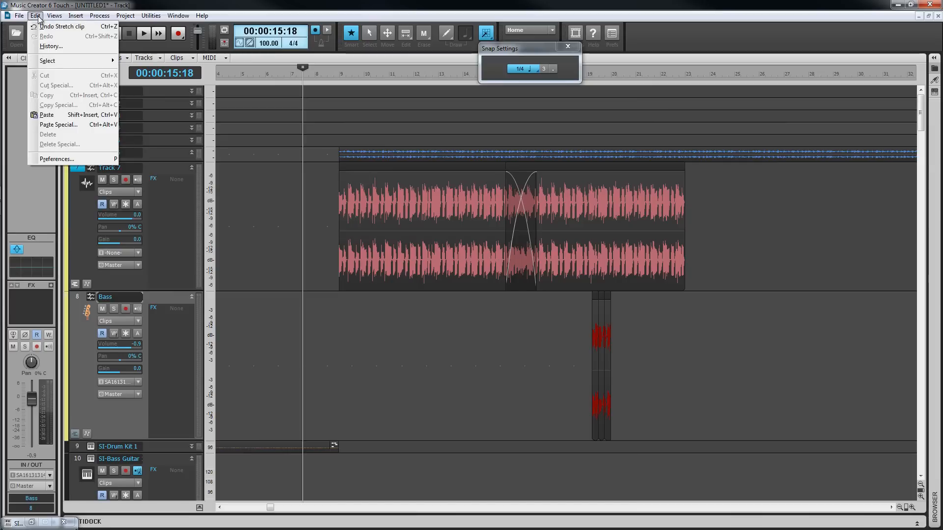
mouse_move(47, 114)
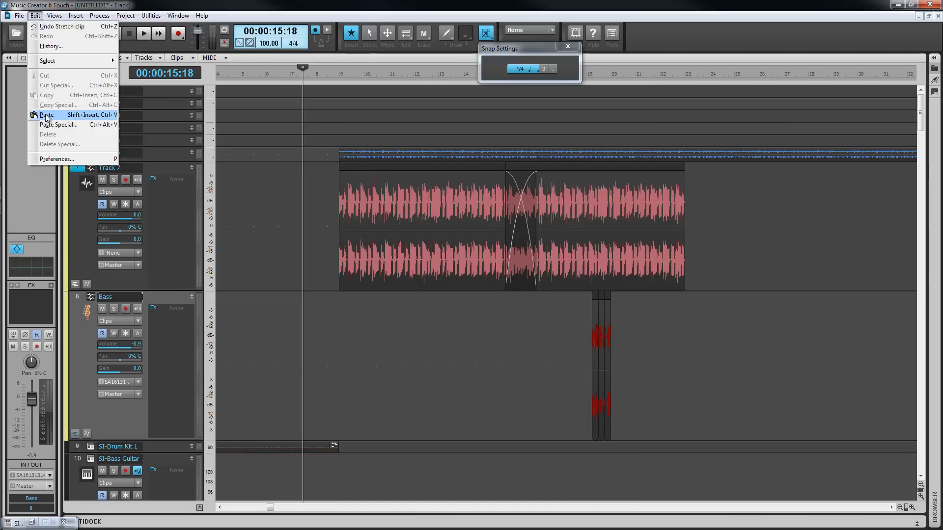
left_click(46, 114)
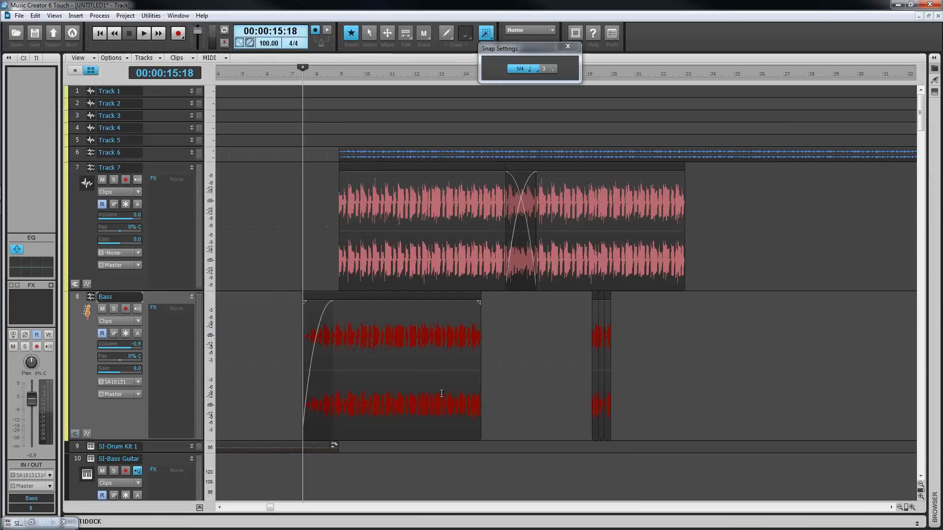
mouse_move(442, 397)
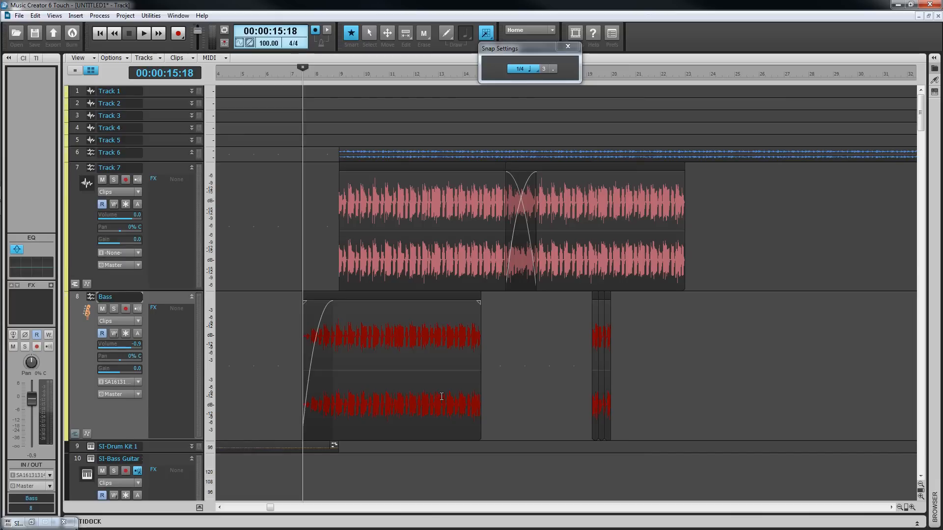
mouse_move(443, 399)
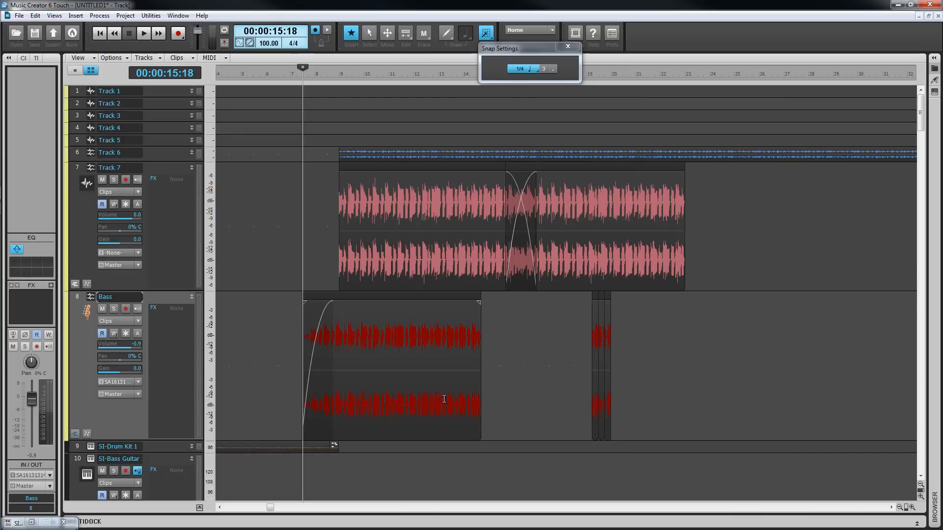
mouse_move(727, 396)
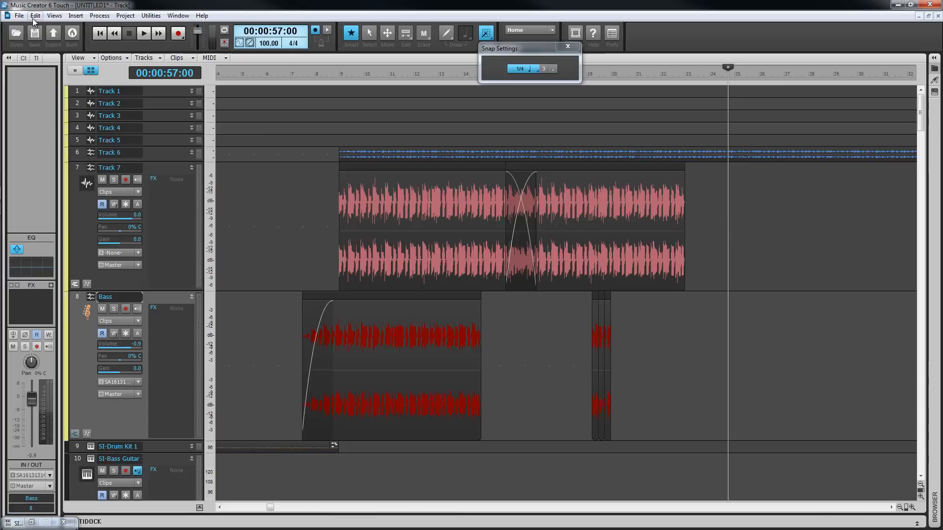
Paste Special onto Track 7 with Replace Old with New, starting at 24:04:000.
left_click(33, 16)
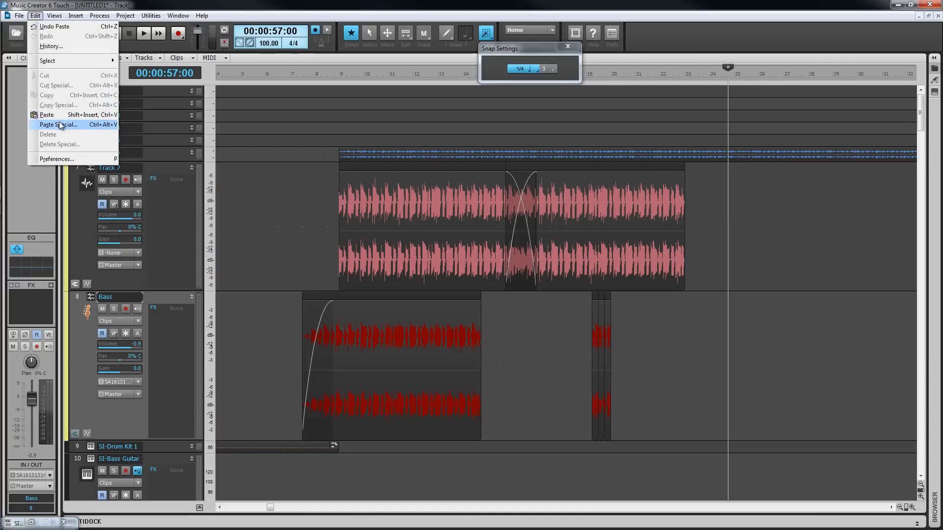
left_click(57, 125)
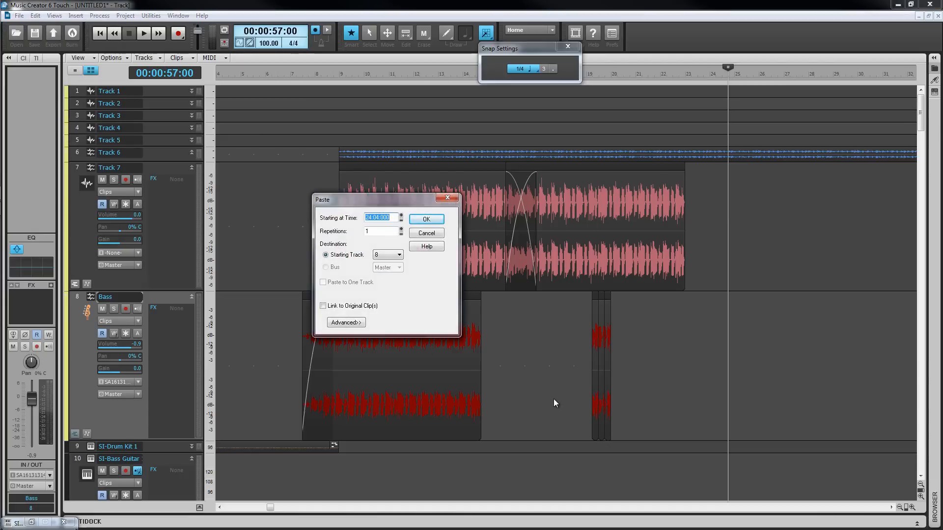
left_click(346, 322)
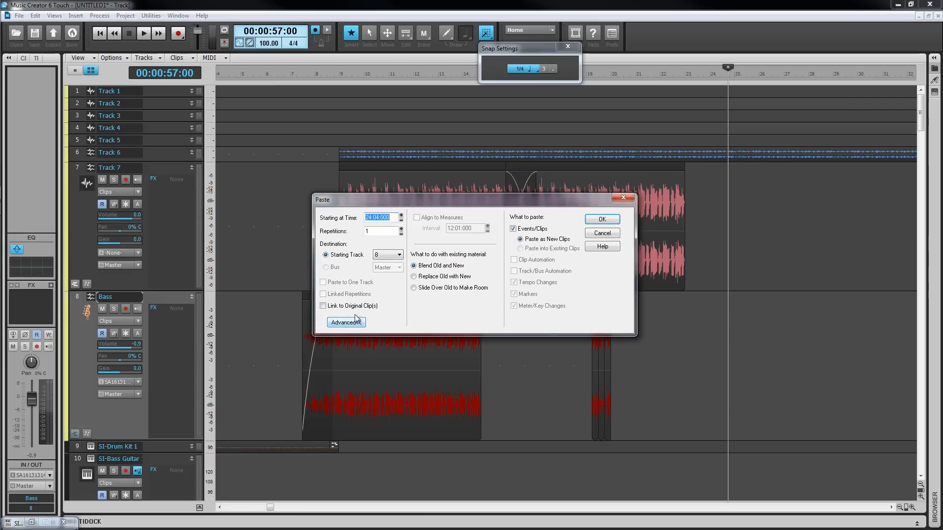
left_click(346, 323)
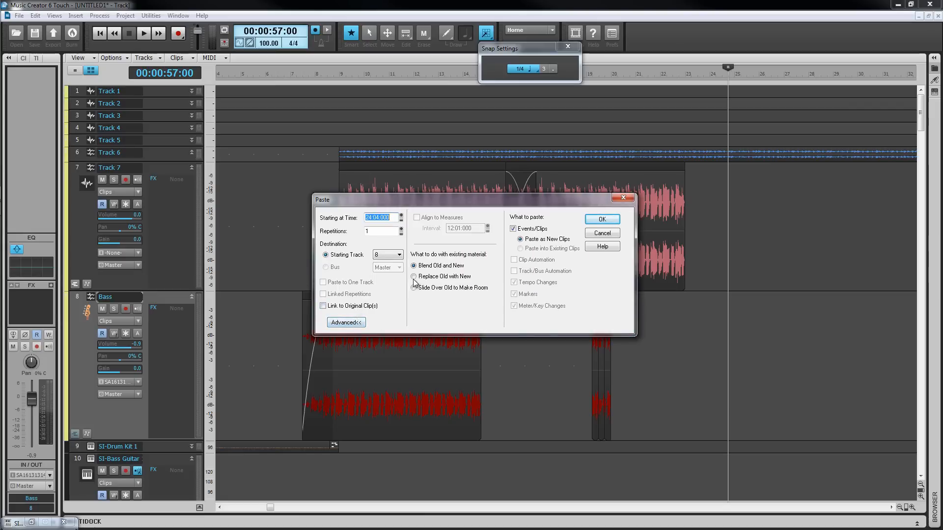
left_click(398, 254)
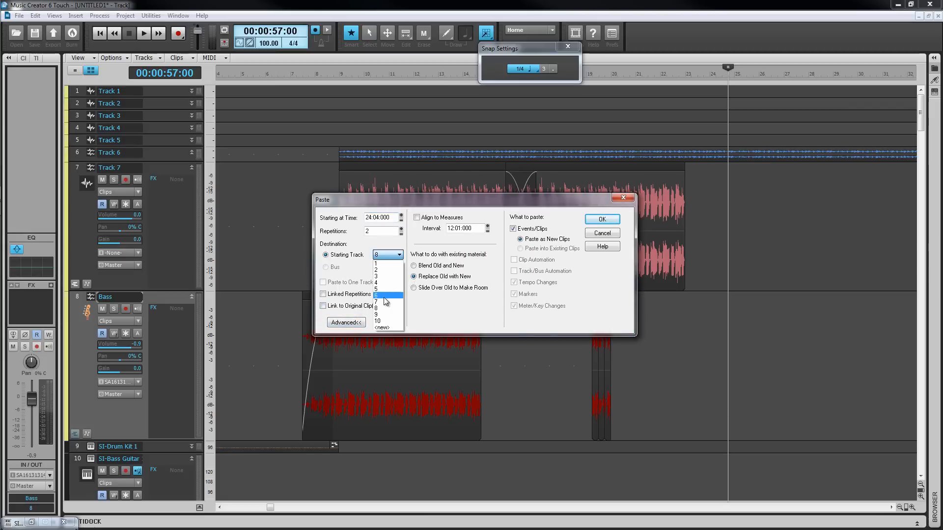
left_click(601, 219)
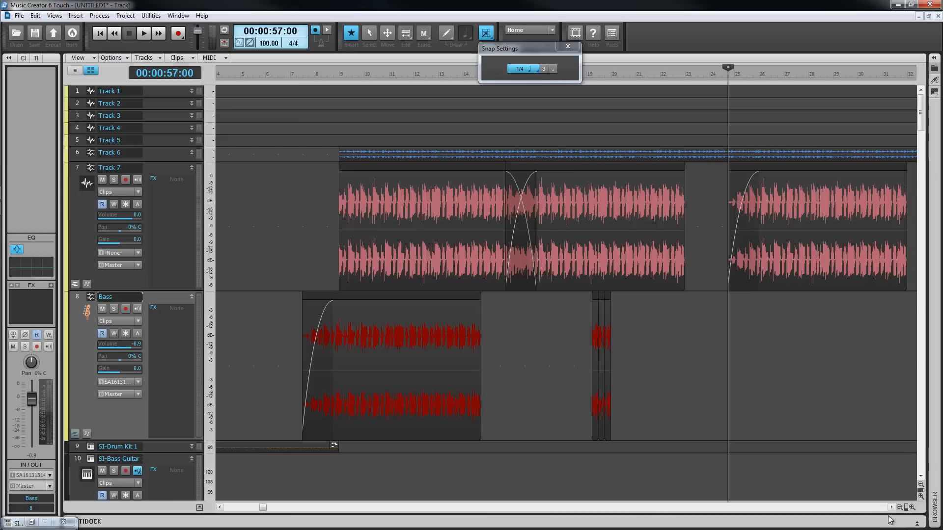
left_click(898, 507)
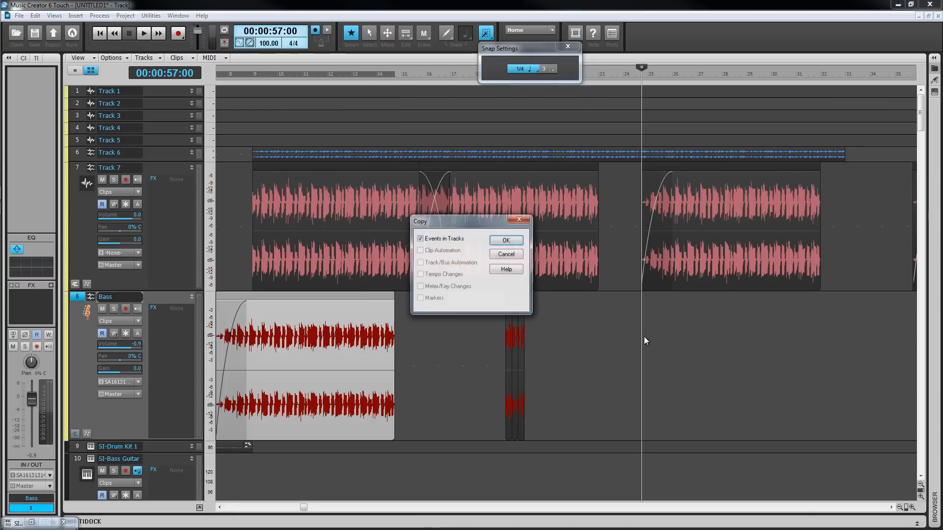
Paste Special a linked copy of the Bass clip at 22:03:000 on the Bass track.
right_click(589, 373)
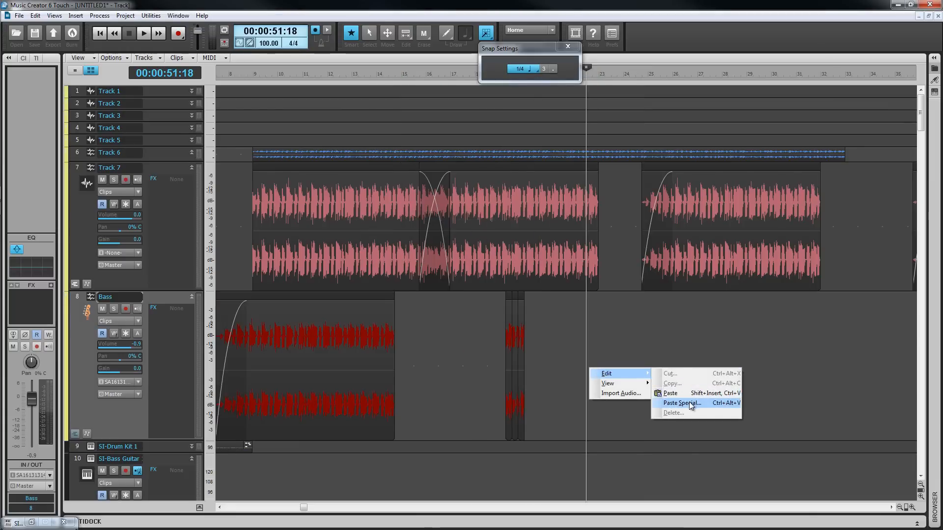
left_click(681, 403)
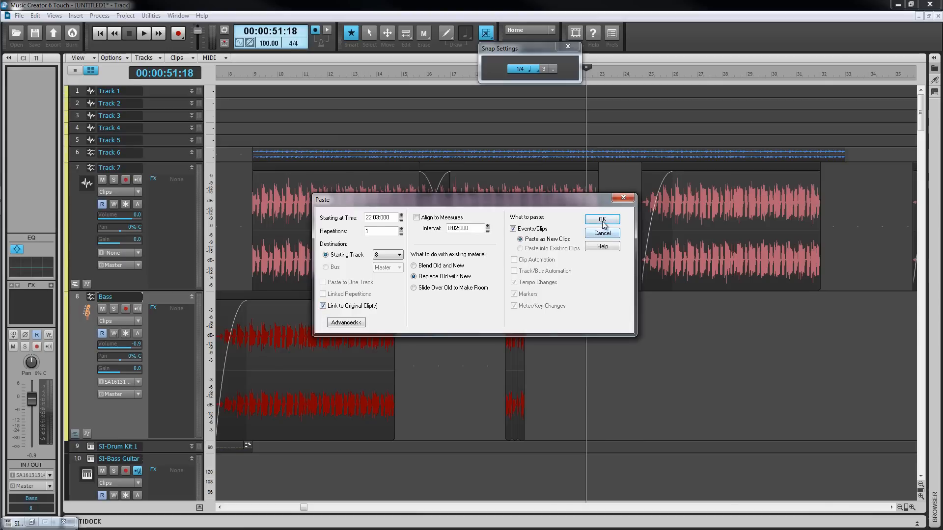
left_click(602, 220)
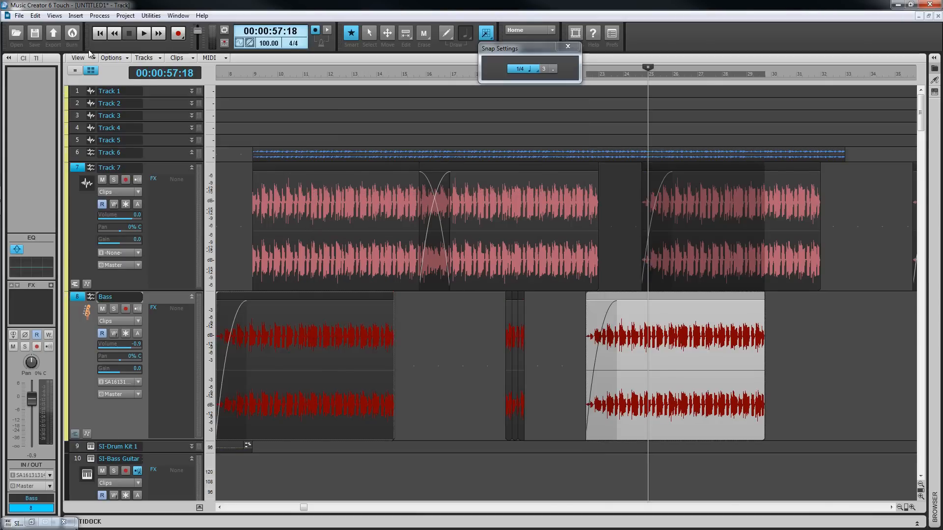
Apply the Gain effect's 6dB Cut preset to the linked Bass clips and Track 7 clip.
left_click(99, 16)
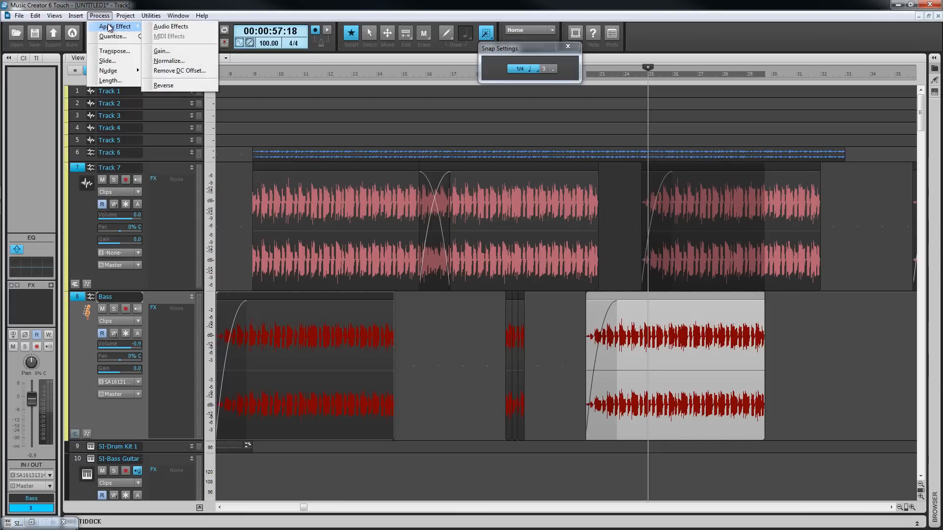
left_click(162, 51)
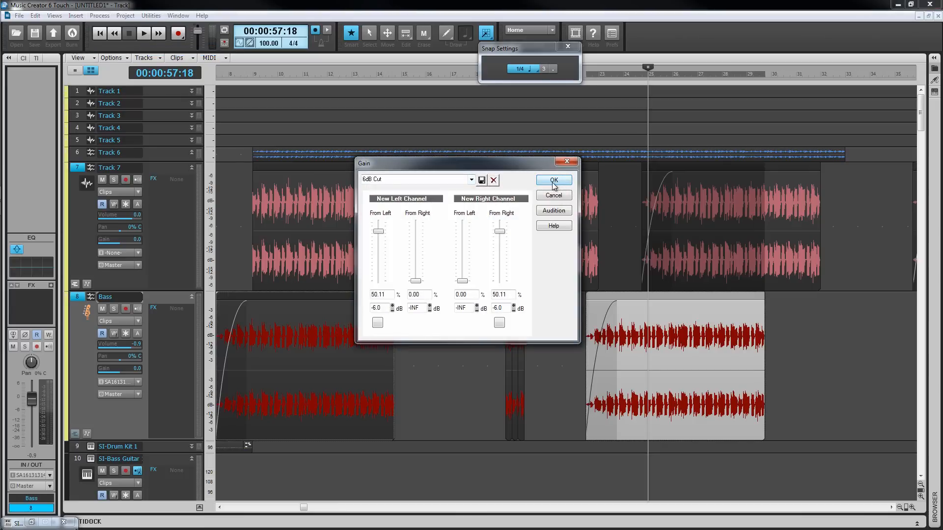
left_click(553, 181)
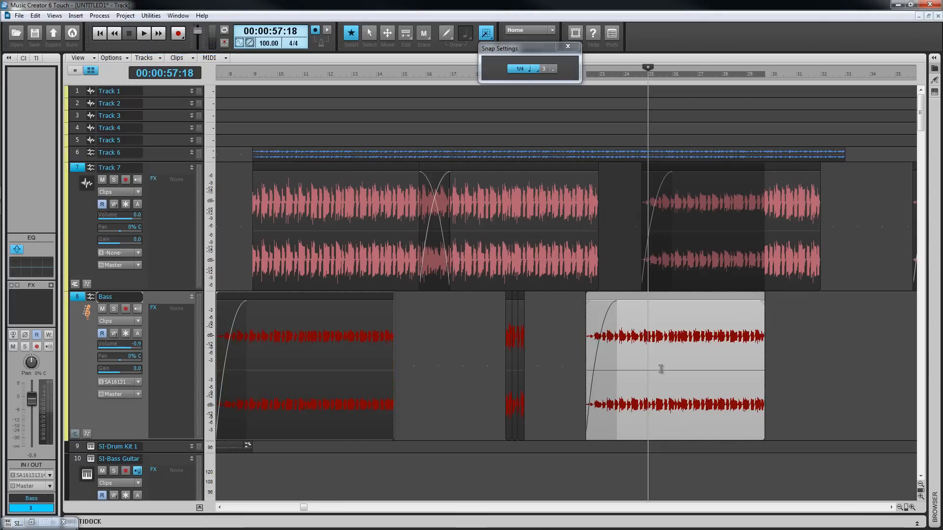
mouse_move(503, 381)
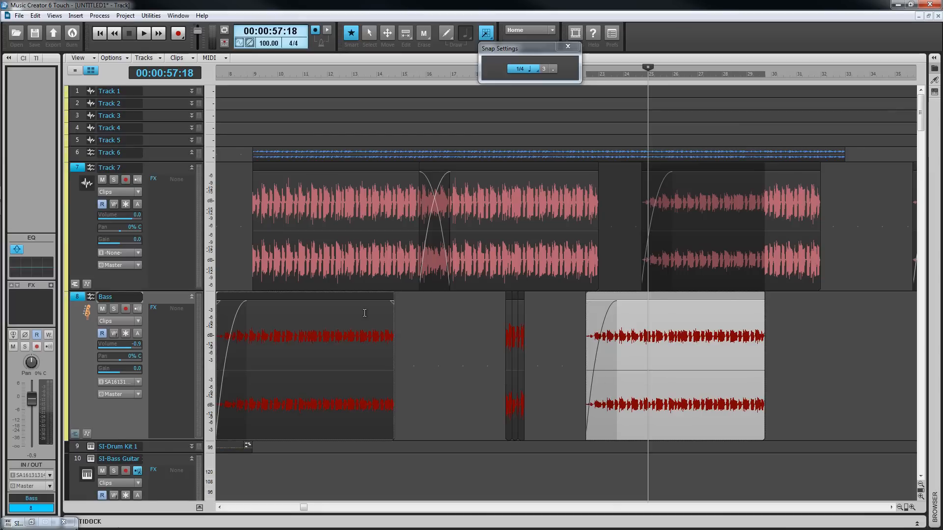
right_click(366, 313)
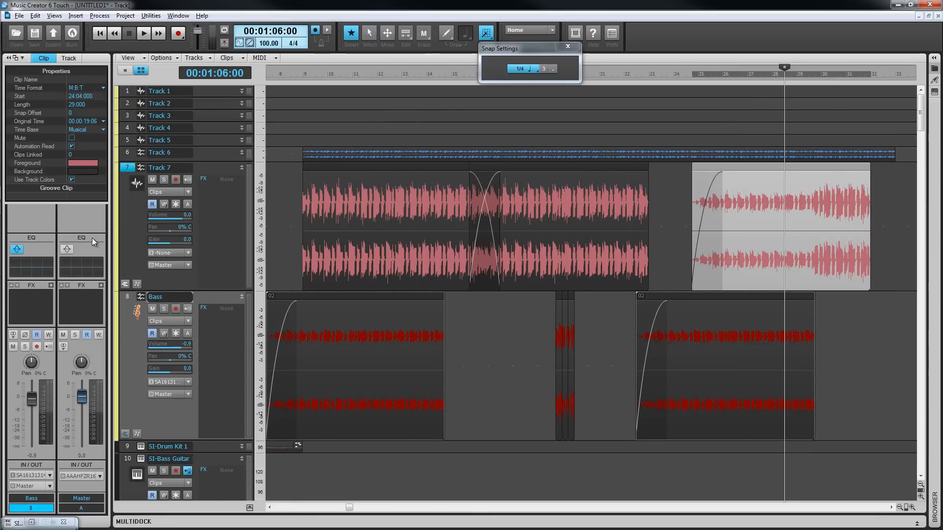
mouse_move(82, 83)
type("My Clip")
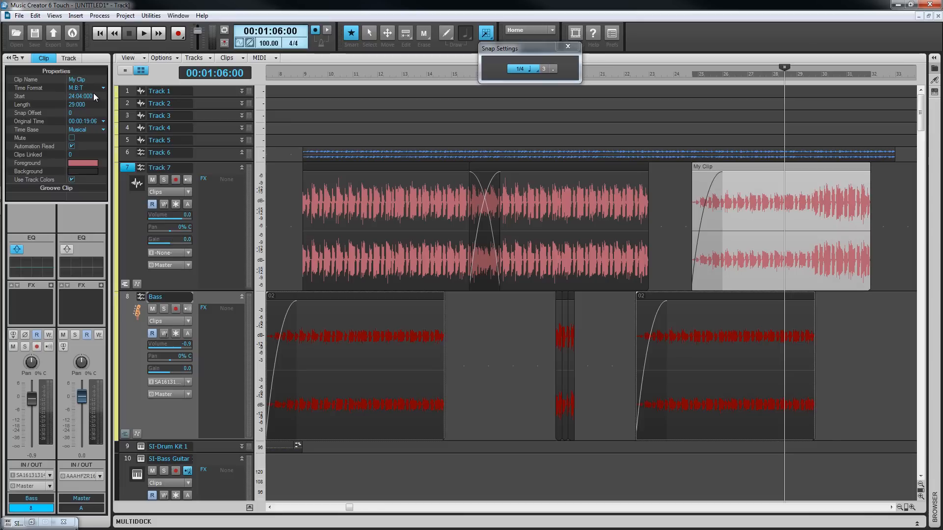
mouse_move(99, 103)
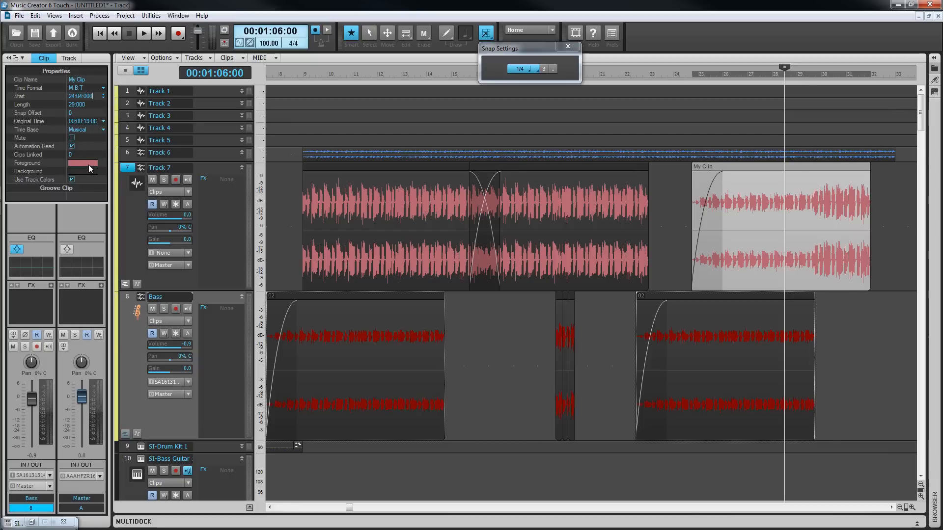
Colour the My Clip waveform green via the Clip Inspector's Foreground swatch.
left_click(104, 163)
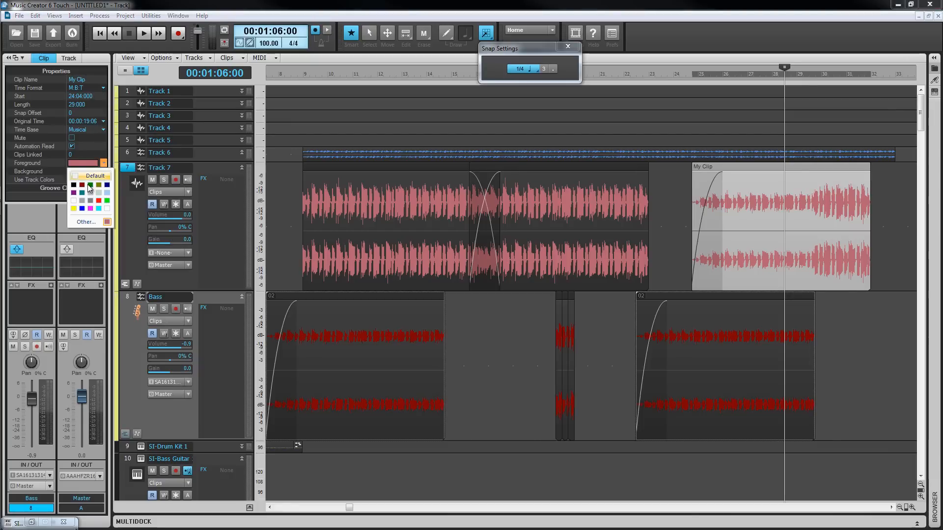
left_click(91, 192)
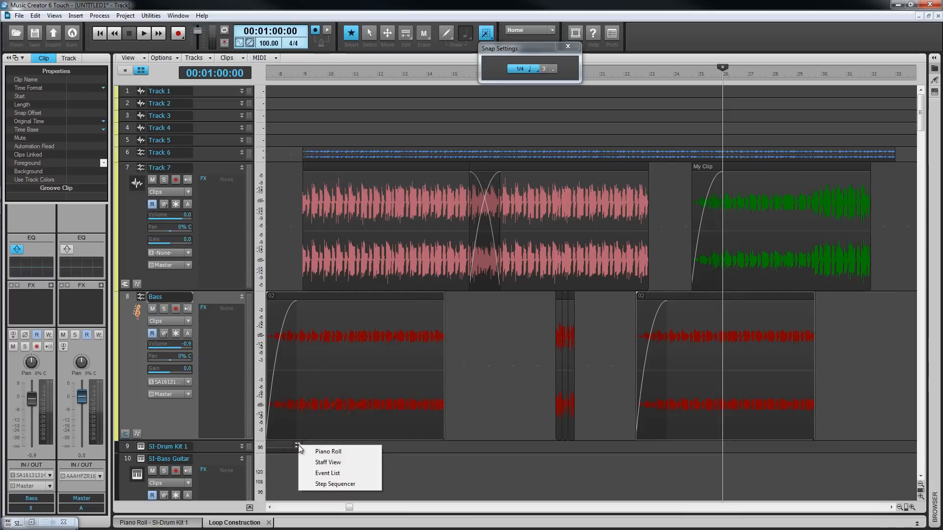
View the SI-Drum Kit 1 clip as an Event List, then as a Piano Roll.
left_click(328, 472)
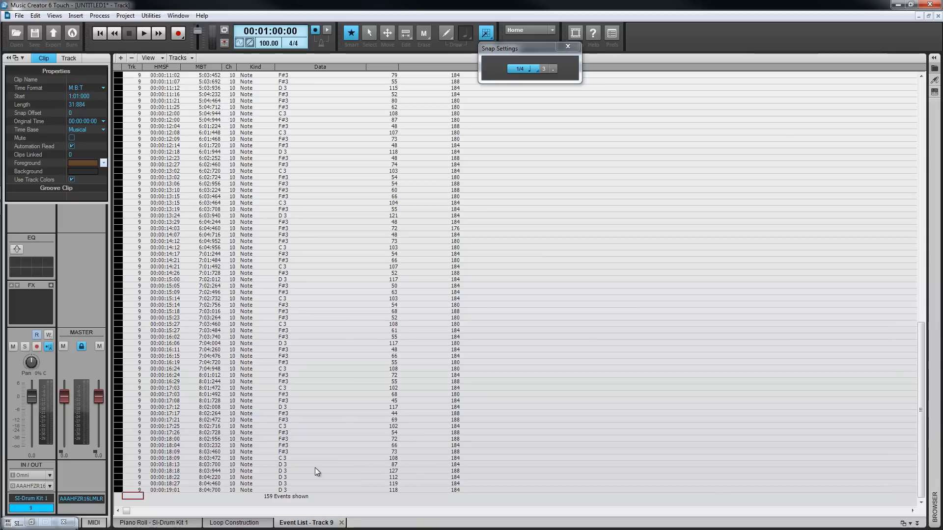
mouse_move(315, 471)
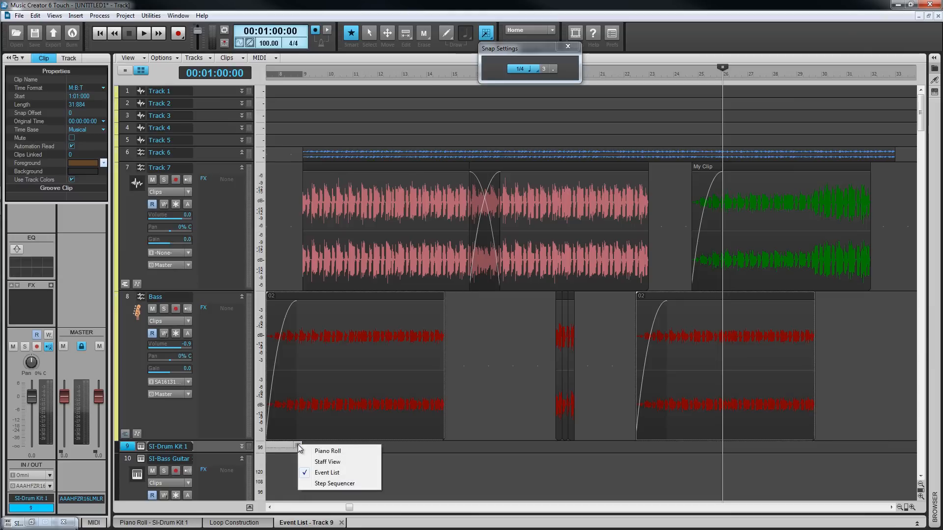
left_click(328, 451)
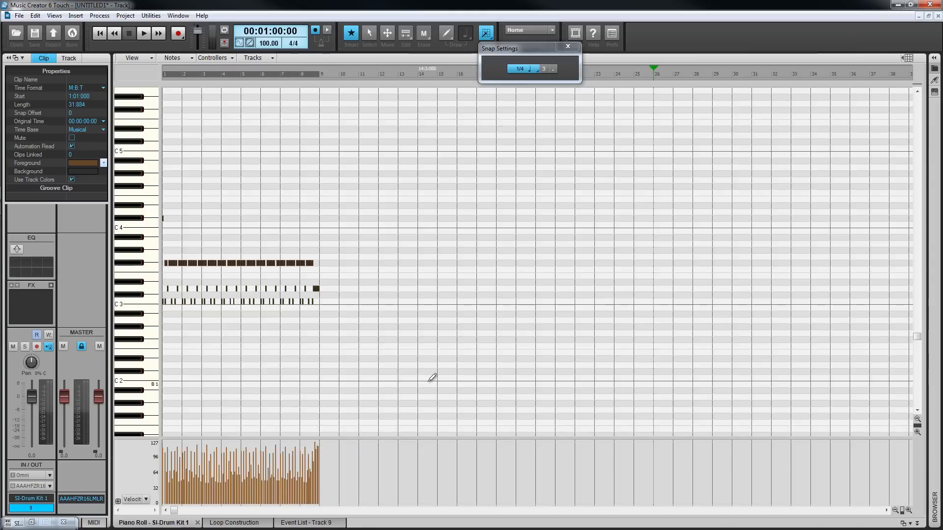